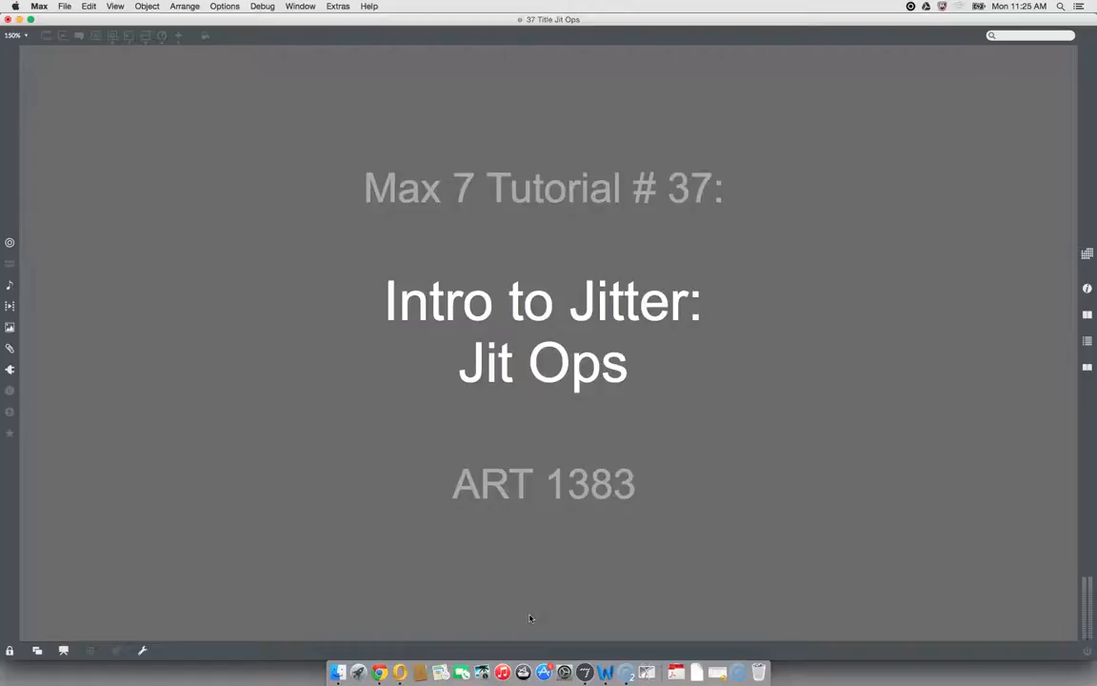
mouse_move(537, 617)
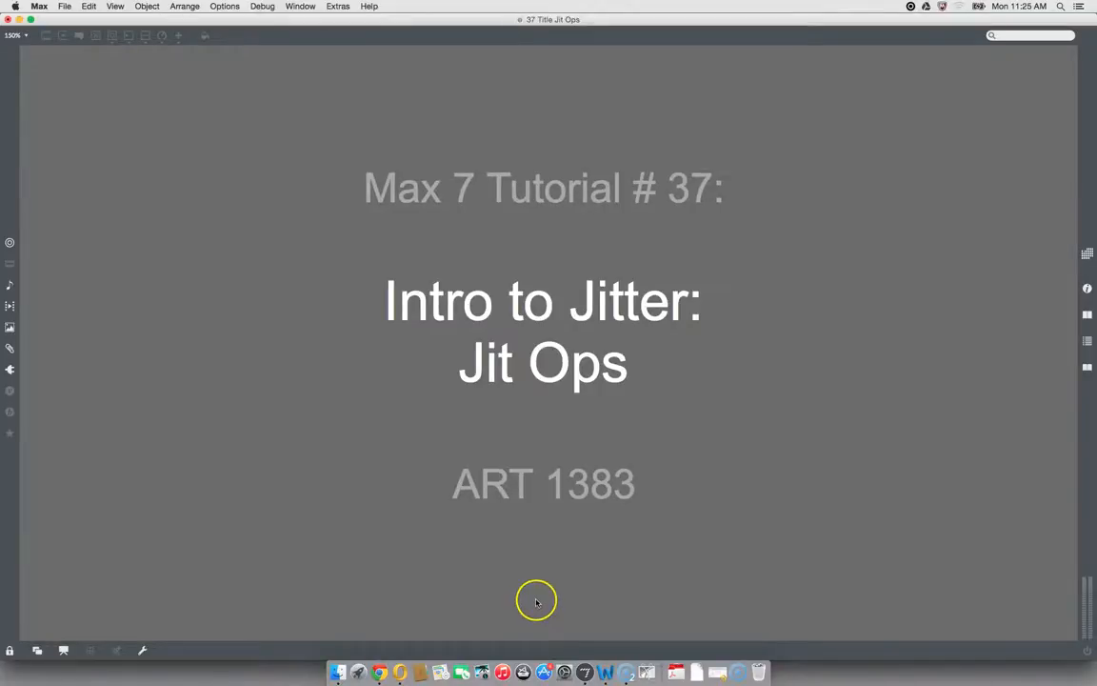
mouse_move(538, 578)
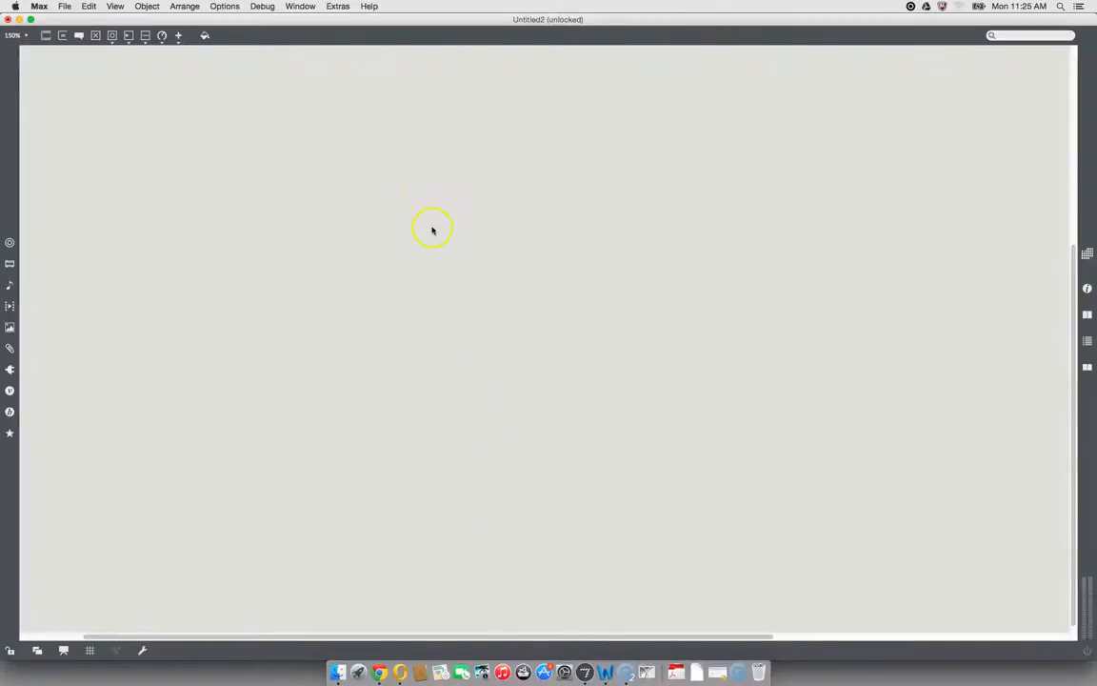
mouse_move(379, 329)
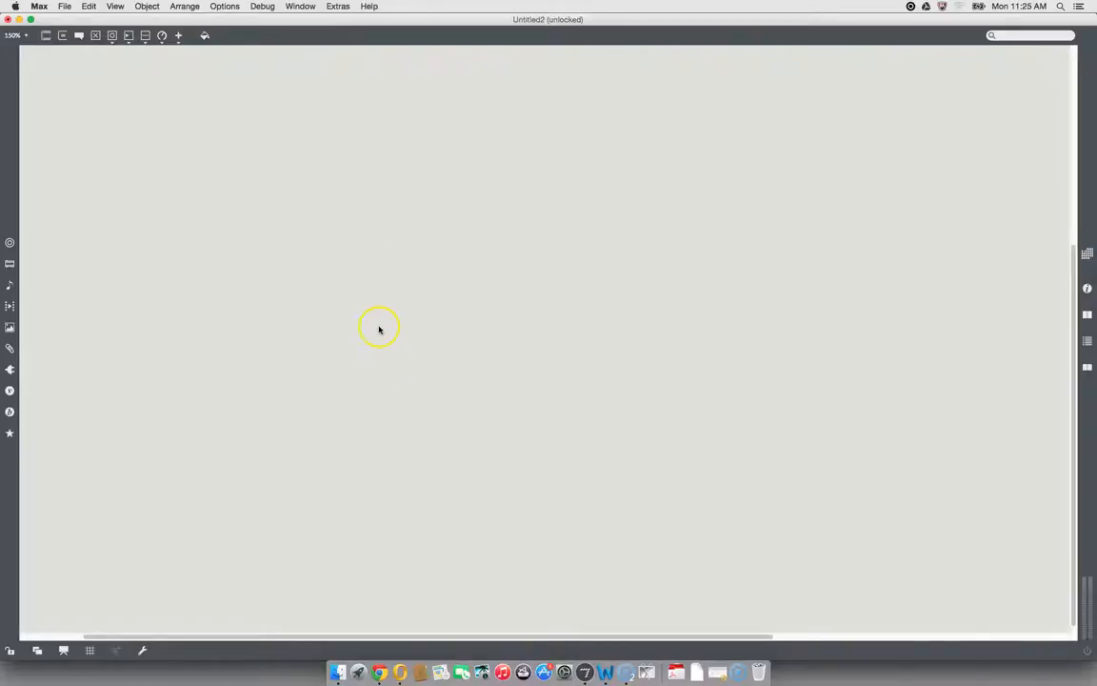
mouse_move(344, 300)
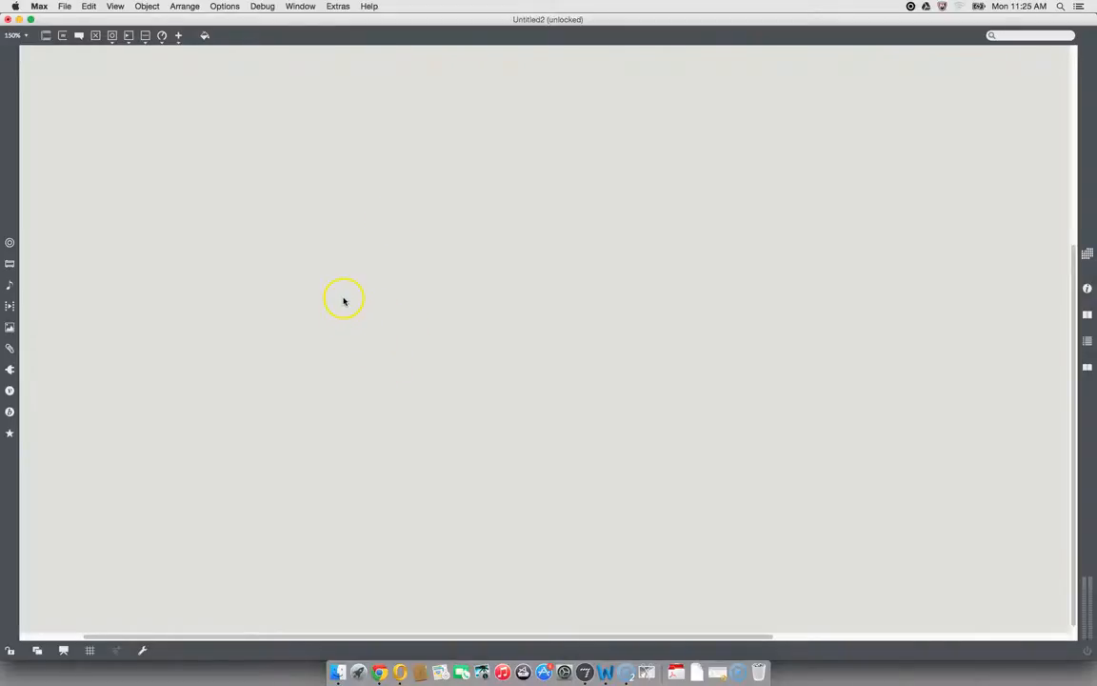
mouse_move(316, 286)
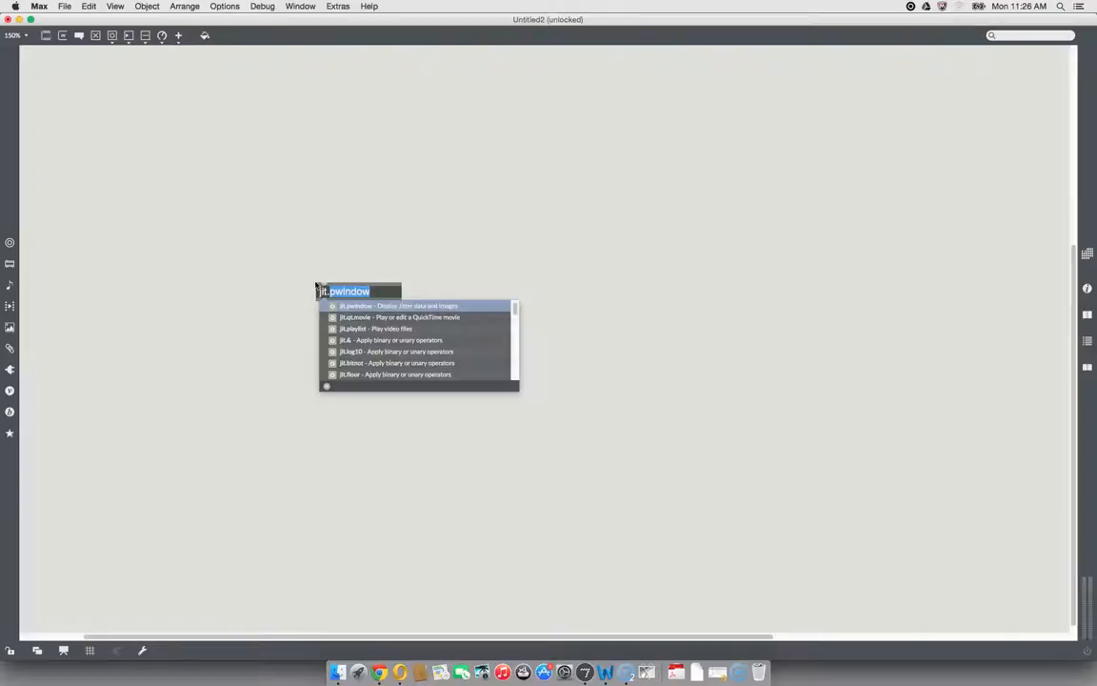
Step: Create a jit.qt.movie 320 240 object and pick a spot above it for a message
type("jit.qt.movi")
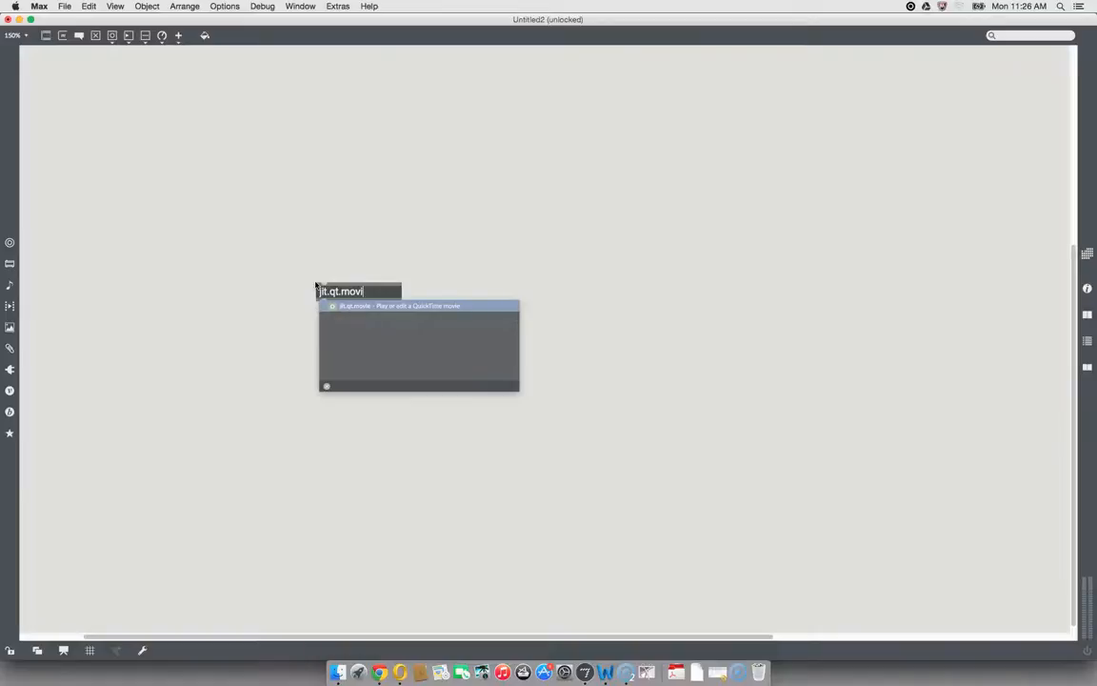
type("e 3")
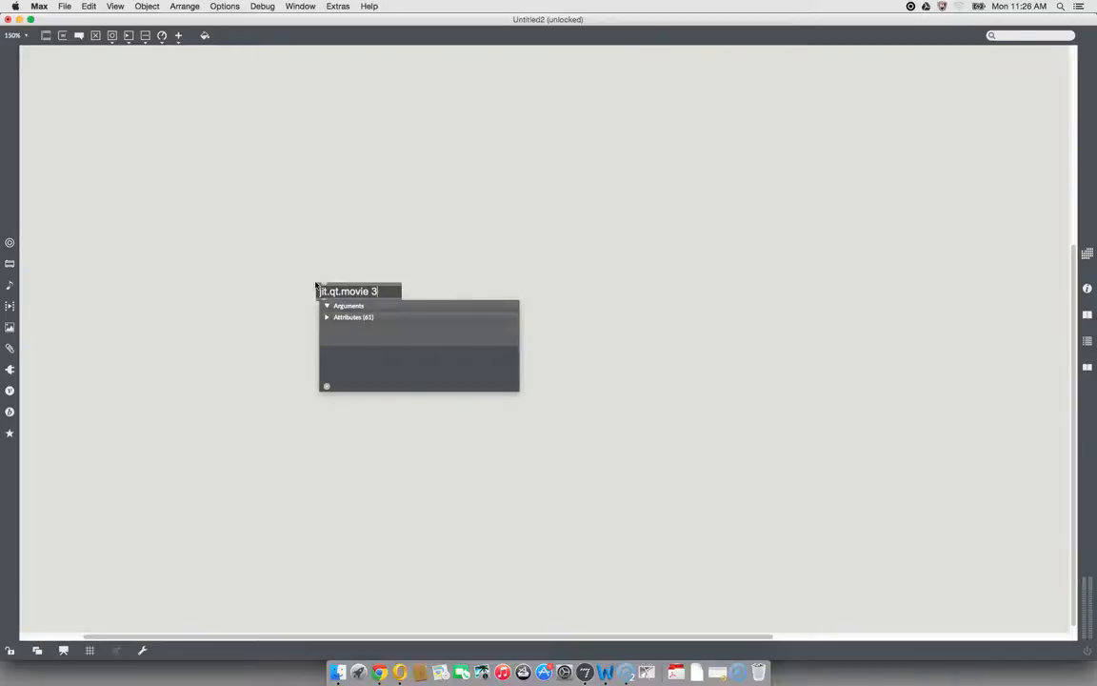
type("20")
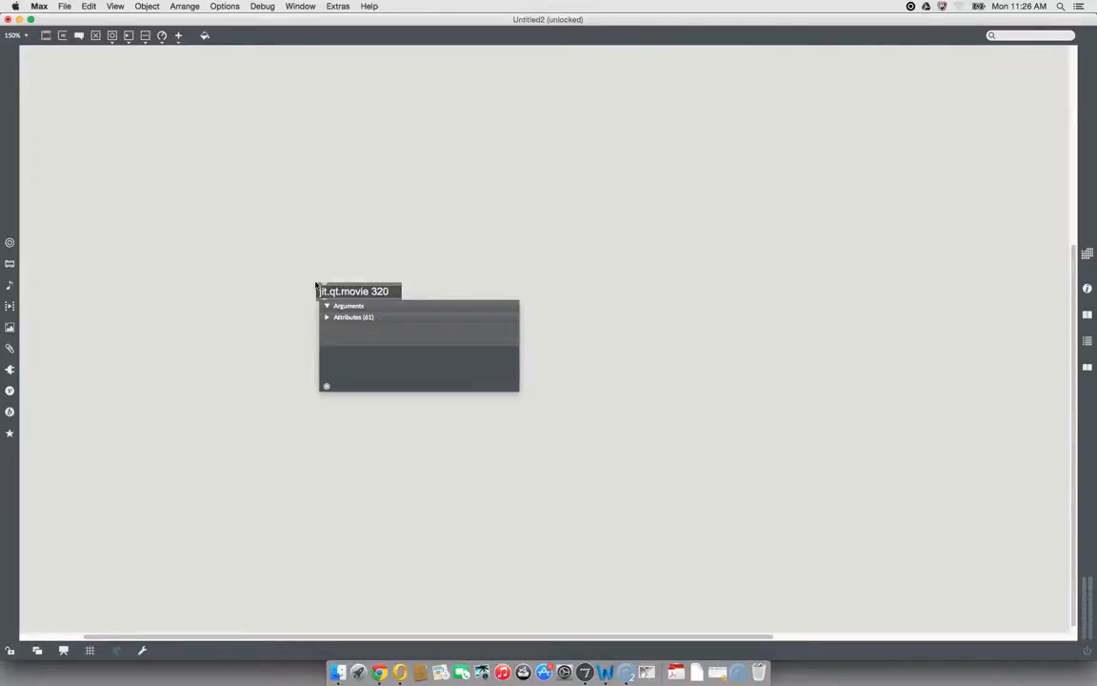
type("240")
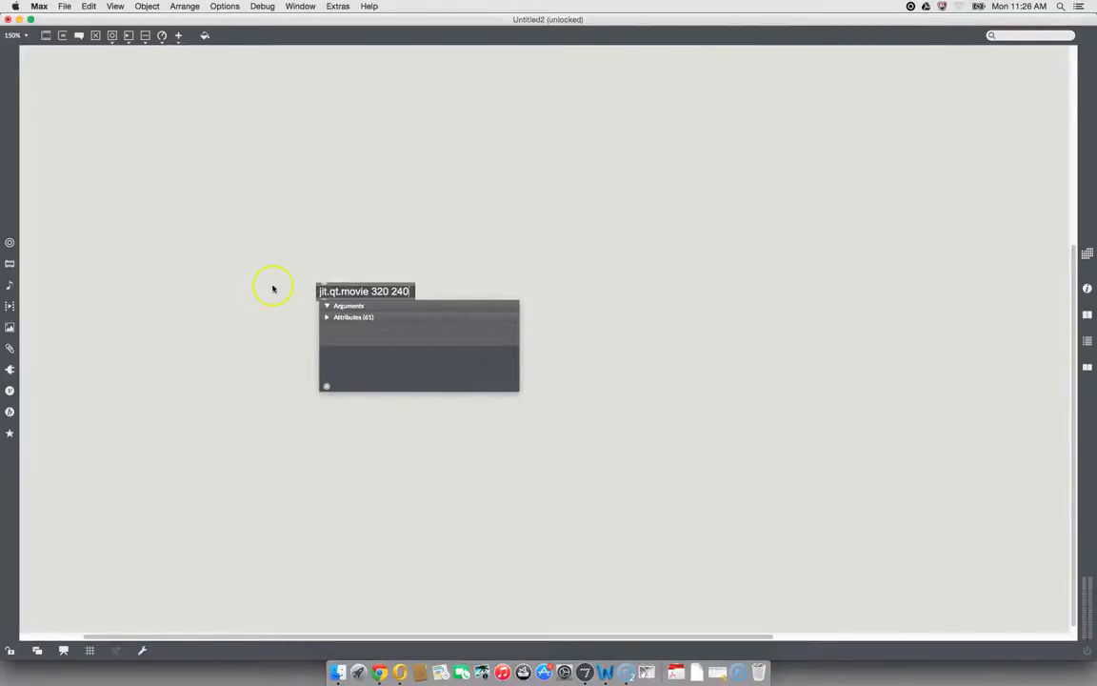
left_click(319, 291)
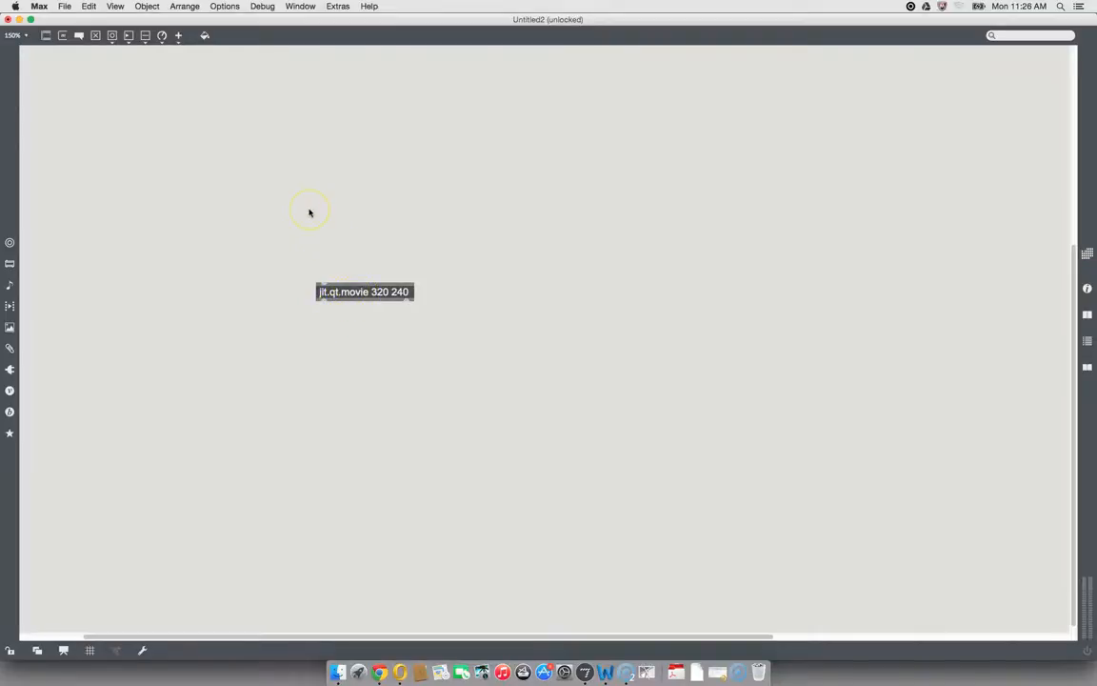
left_click(310, 211)
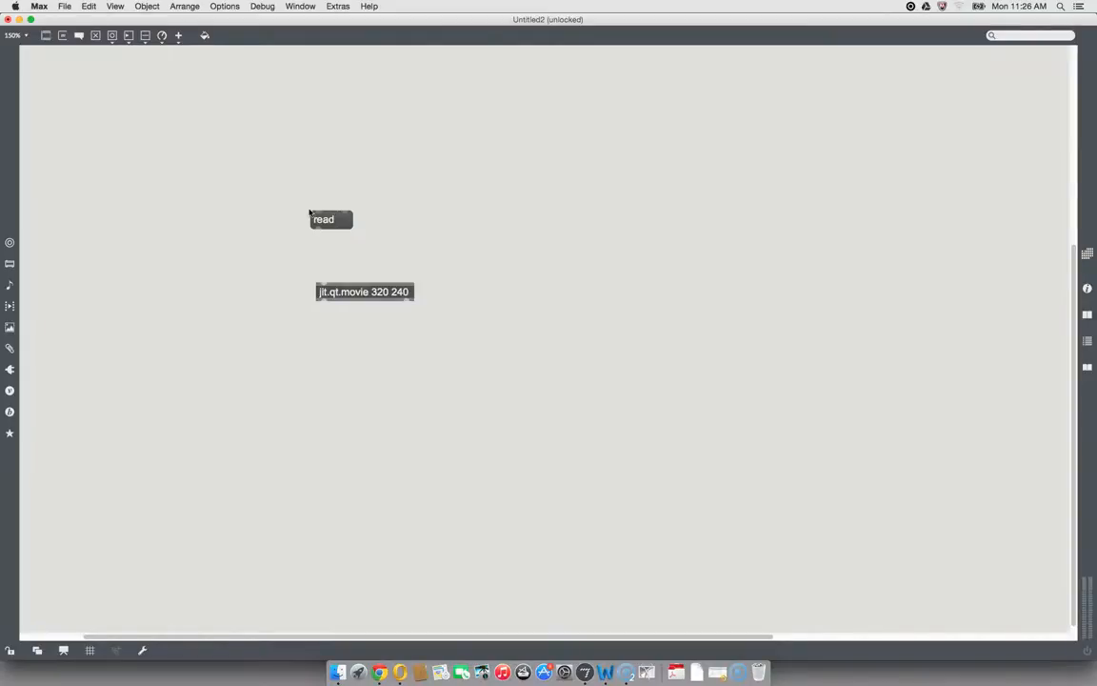
Step: Fill the message with 'read dishes.mov' and patch it into jit.qt.movie's left inlet
type("d")
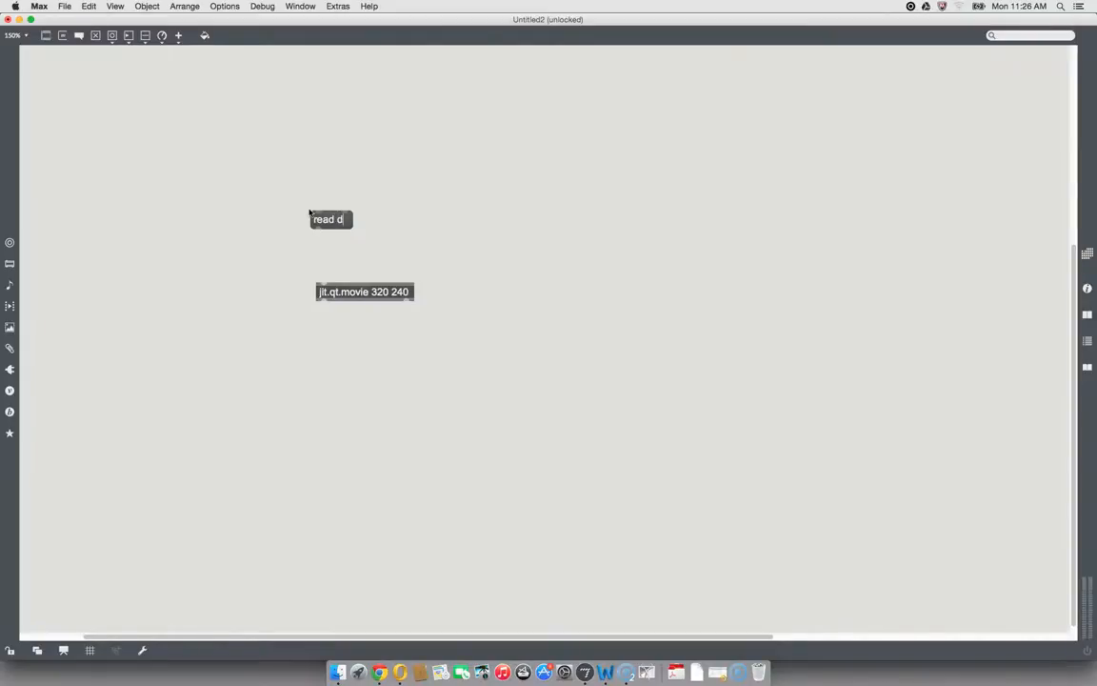
type("ishes")
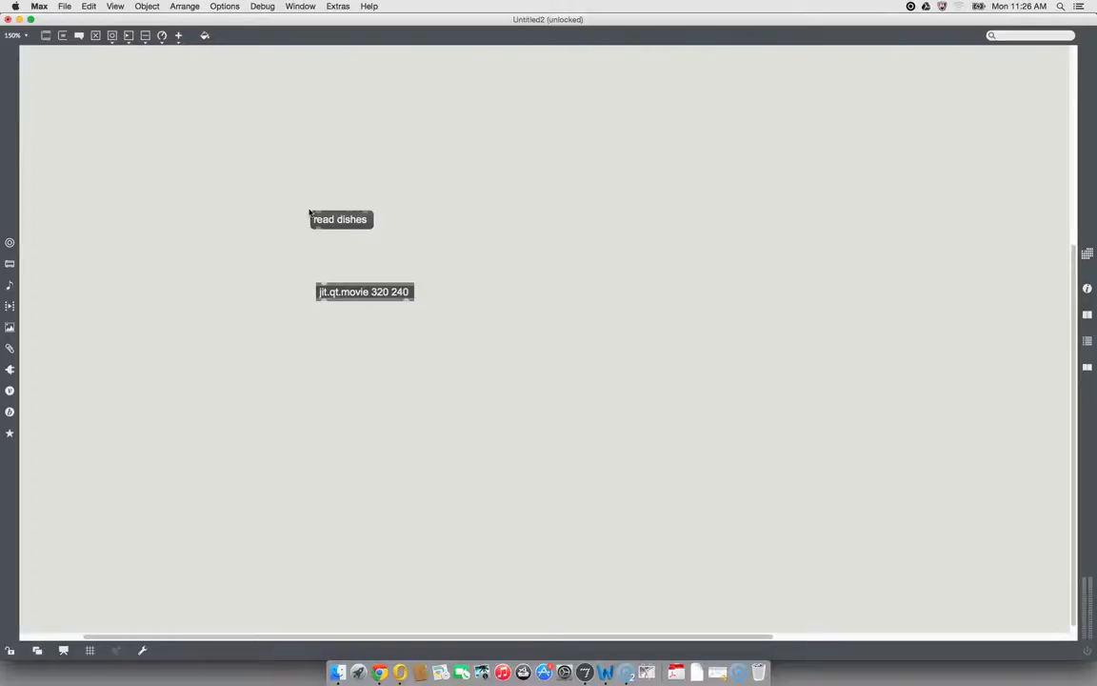
type(".m")
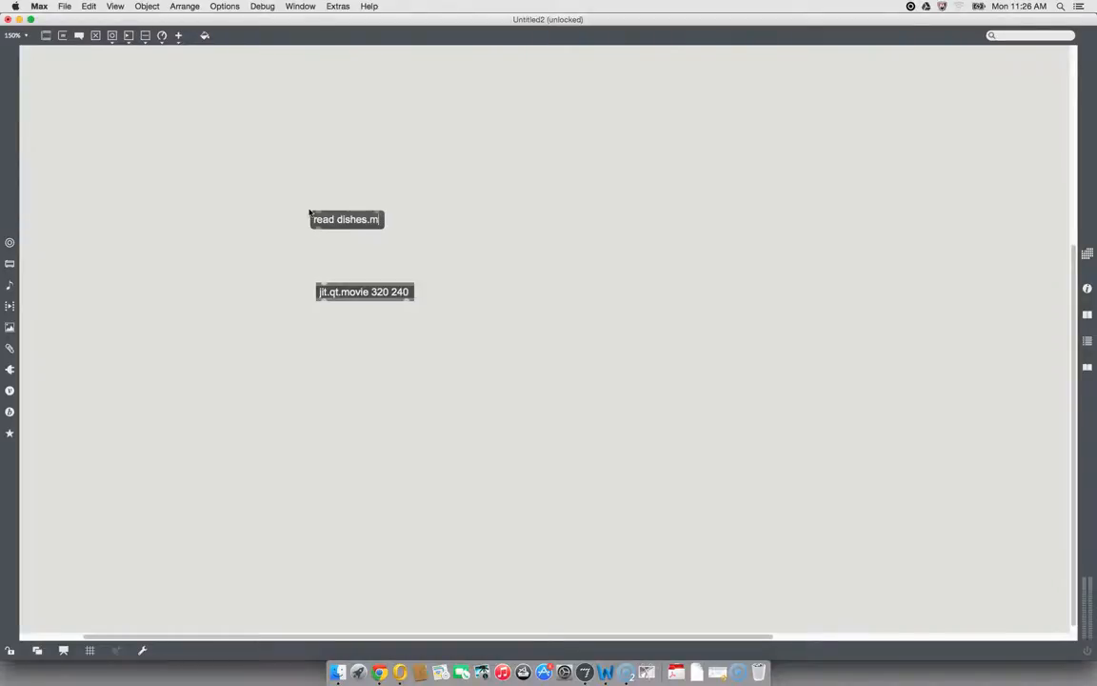
type("ov")
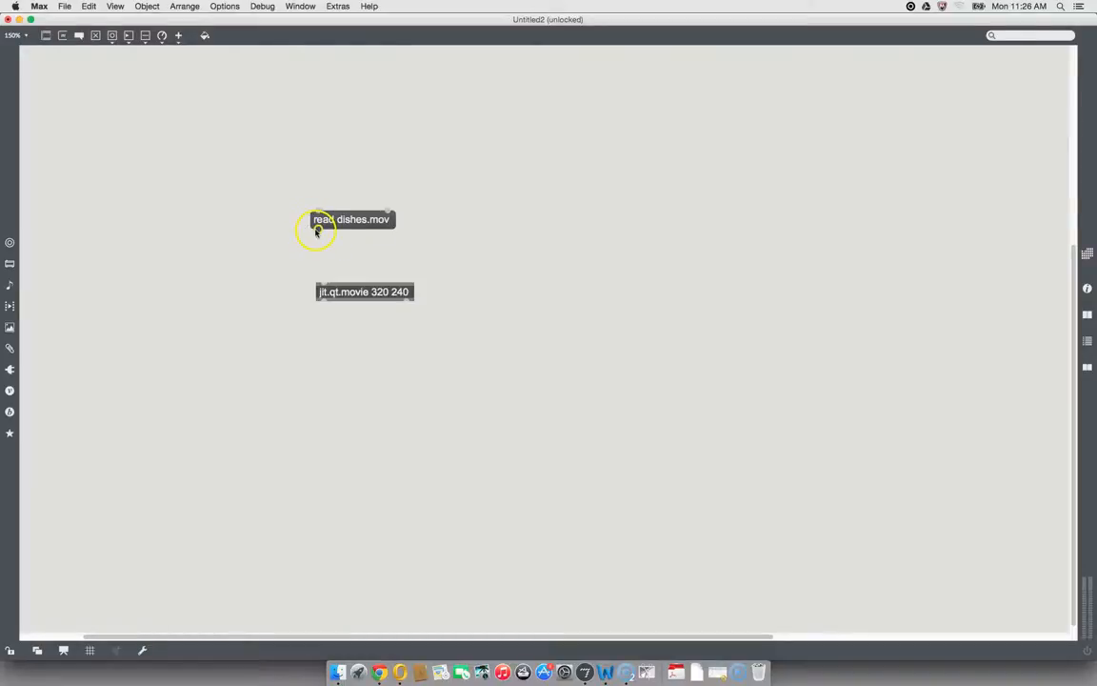
left_click_drag(317, 230, 324, 284)
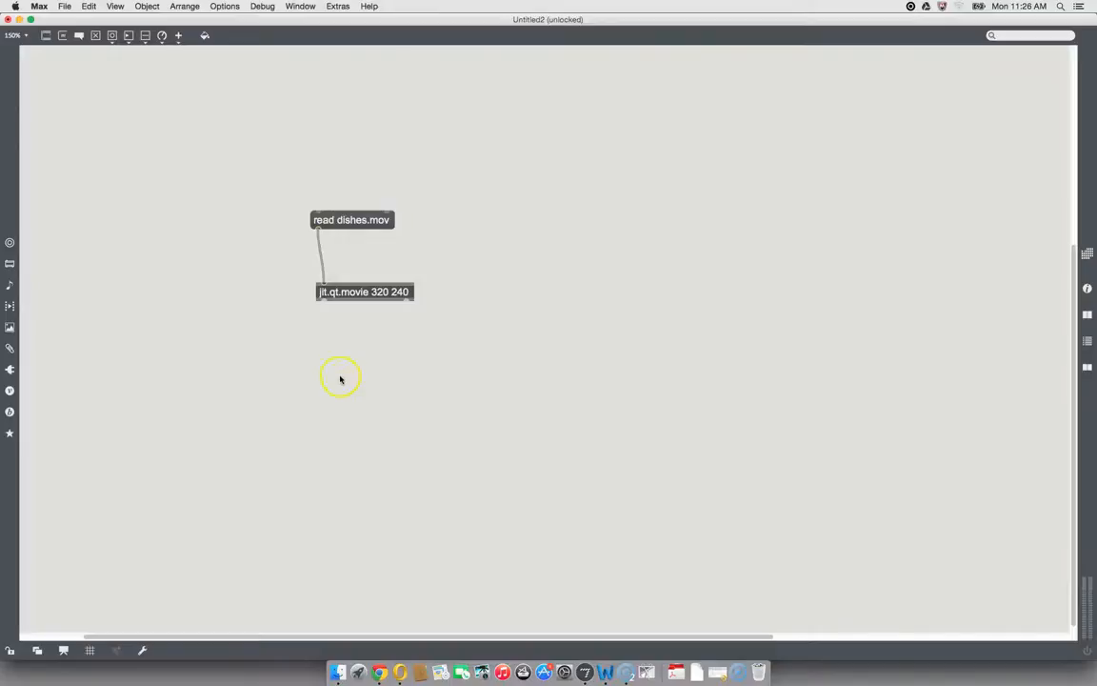
mouse_move(340, 383)
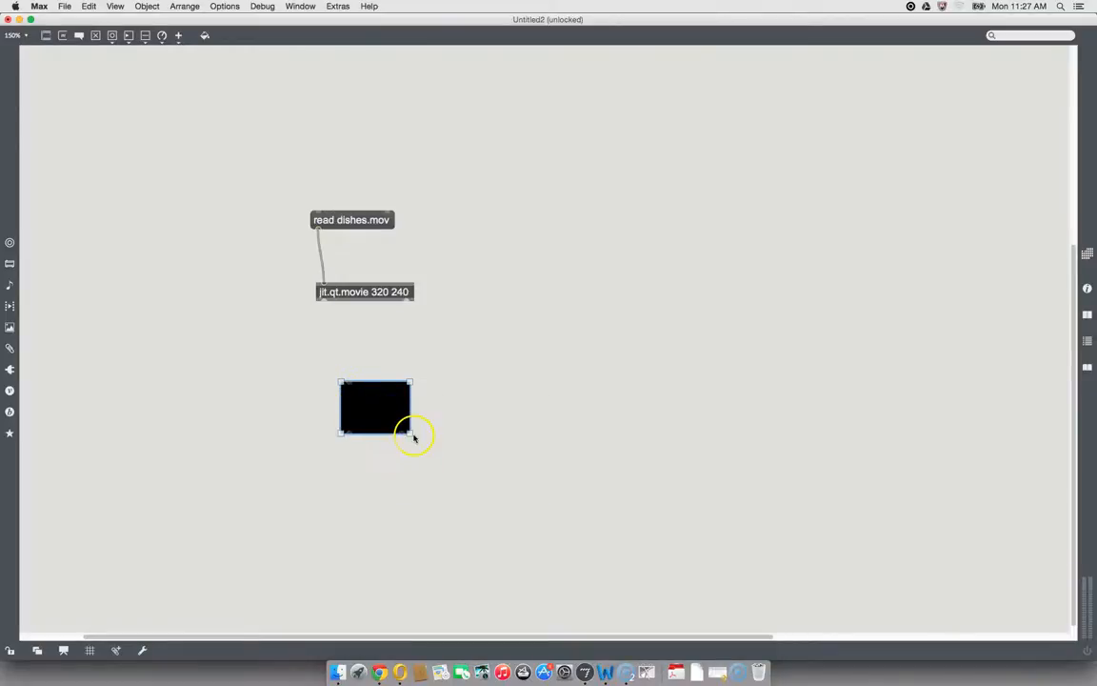
Step: Enlarge the jit.pwindow display and patch the jit.qt.movie output into it
left_click_drag(411, 436, 509, 491)
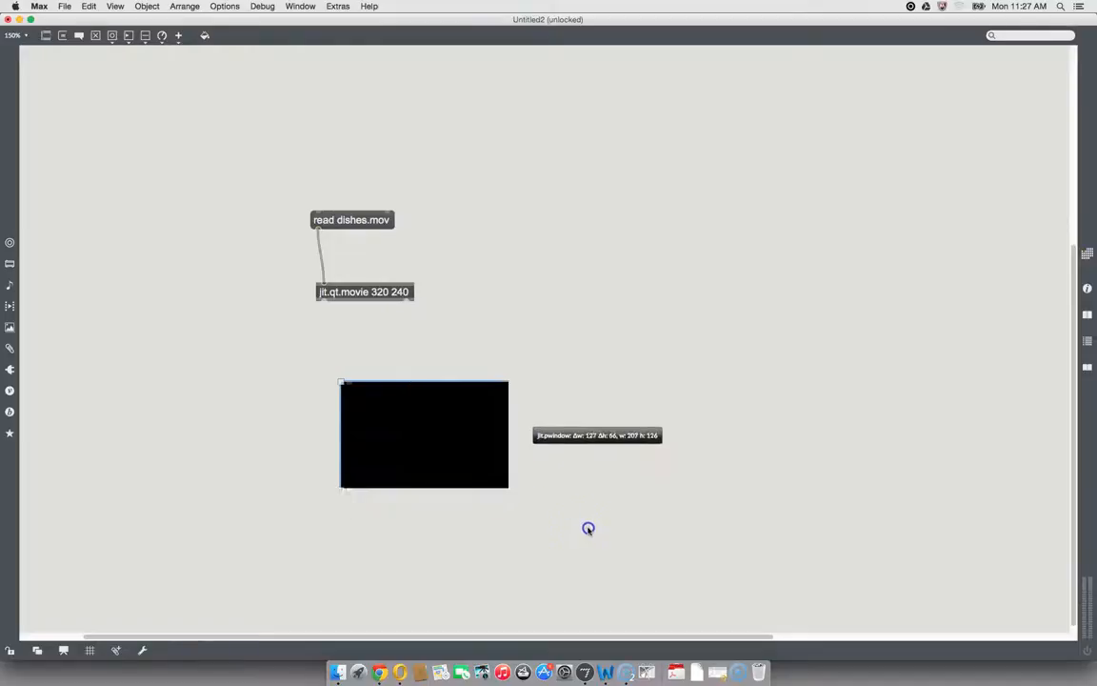
left_click_drag(508, 493, 636, 586)
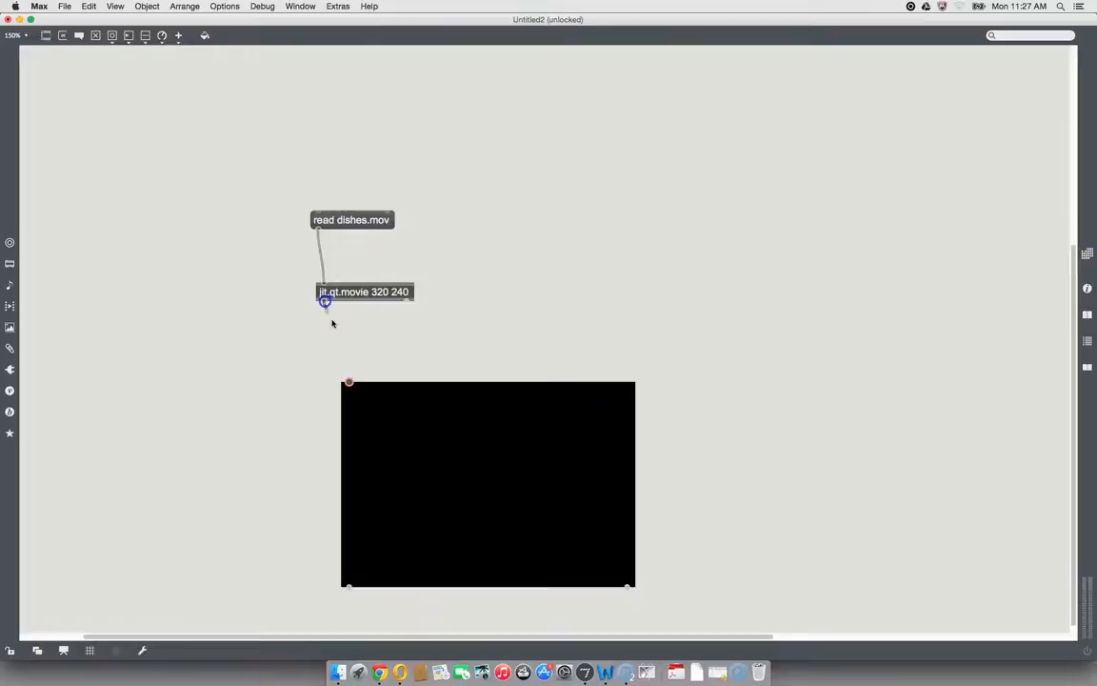
left_click_drag(325, 303, 349, 383)
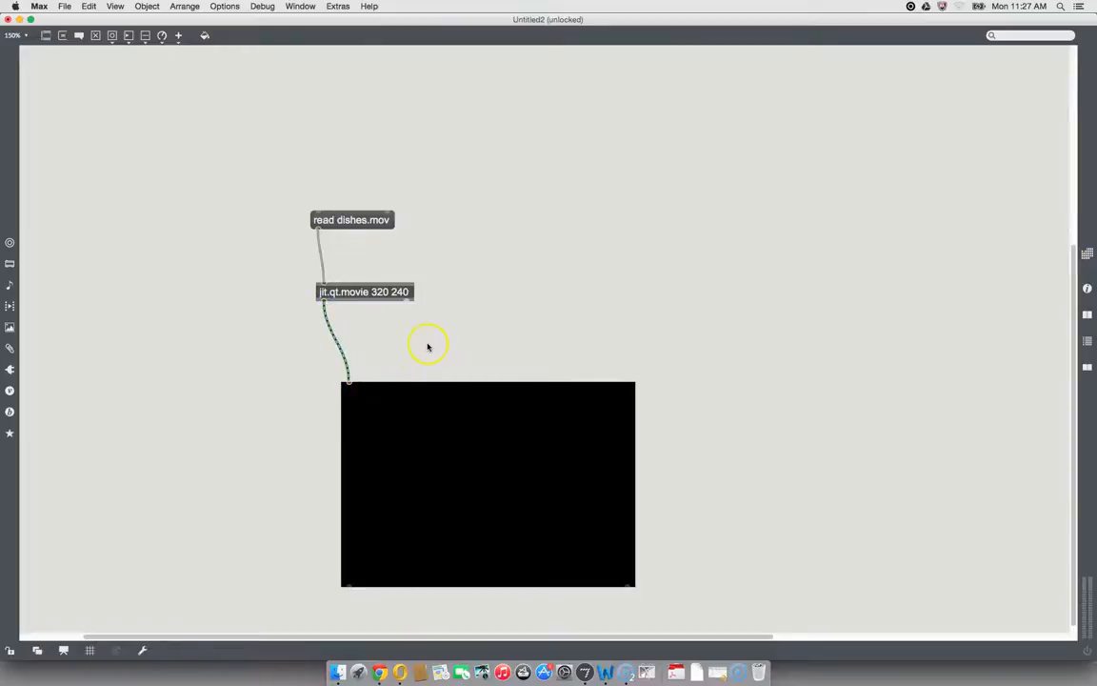
mouse_move(421, 244)
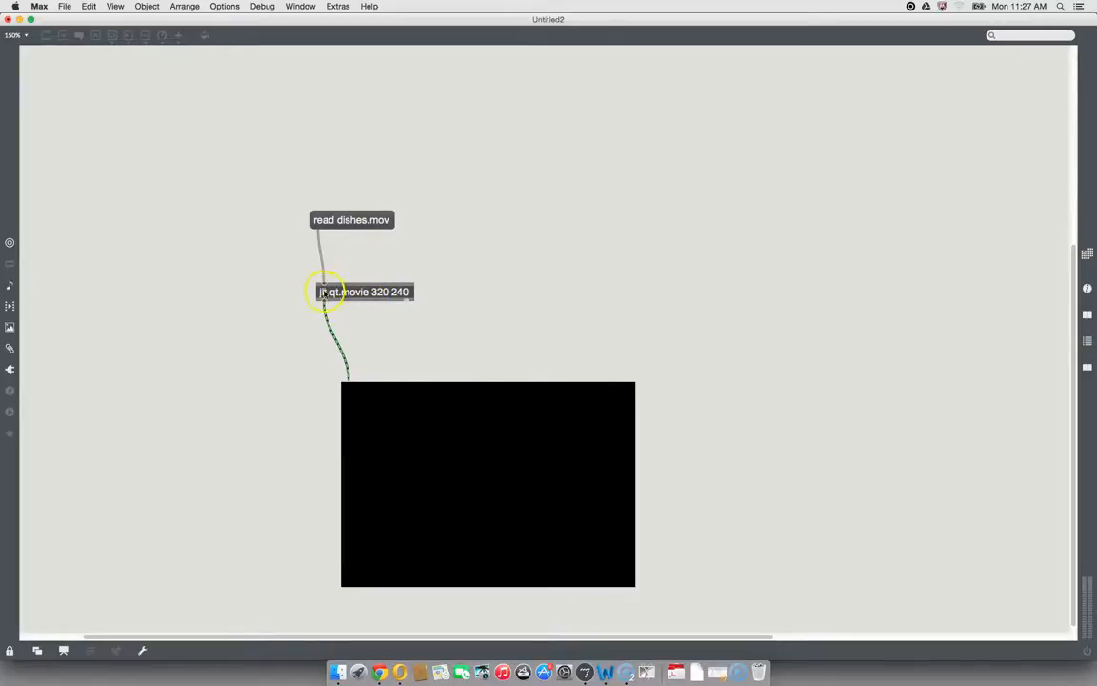
Step: Unlock the patch to return to editing mode
left_click(419, 252)
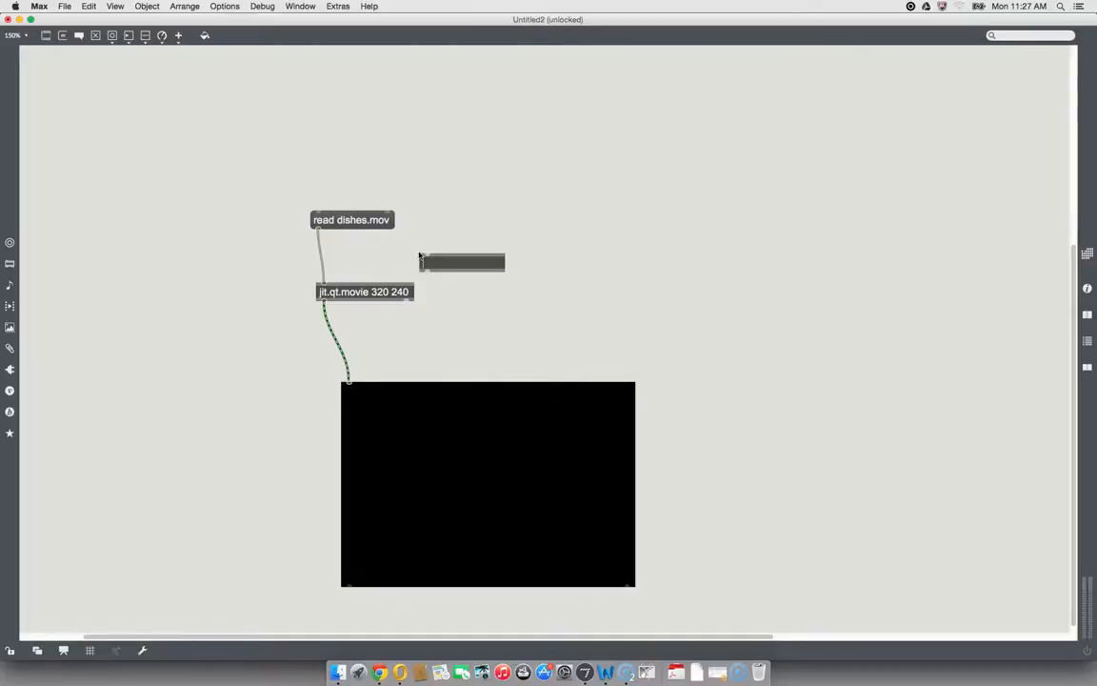
Step: Create a metro 40 object and nudge it closer to the read message
type("me")
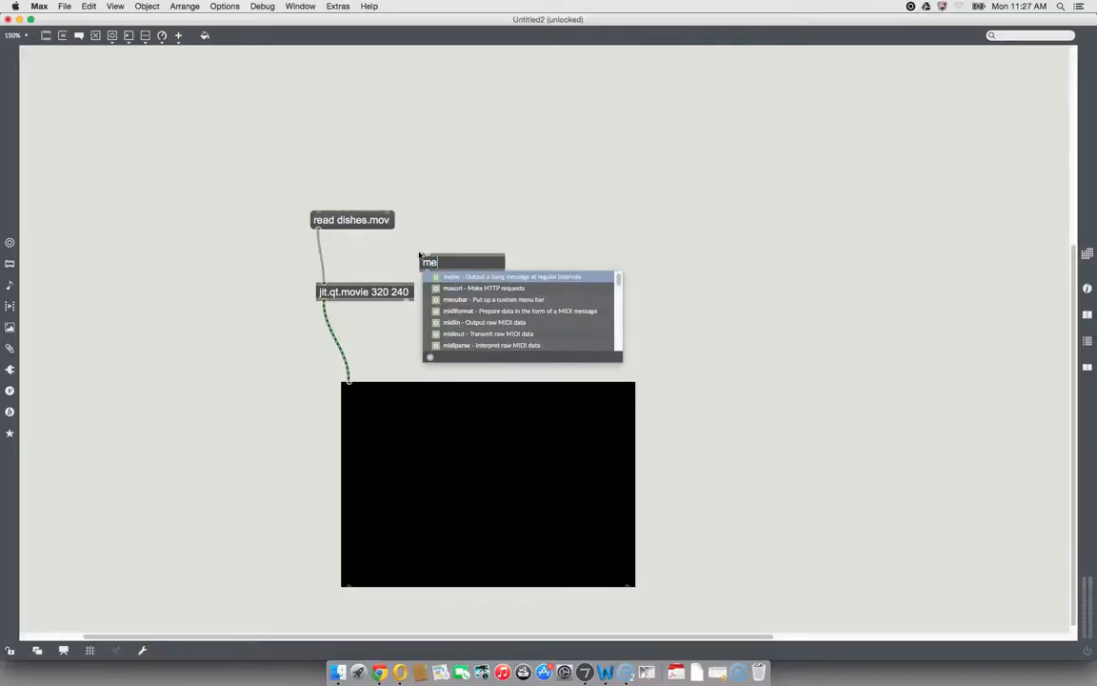
type("tro")
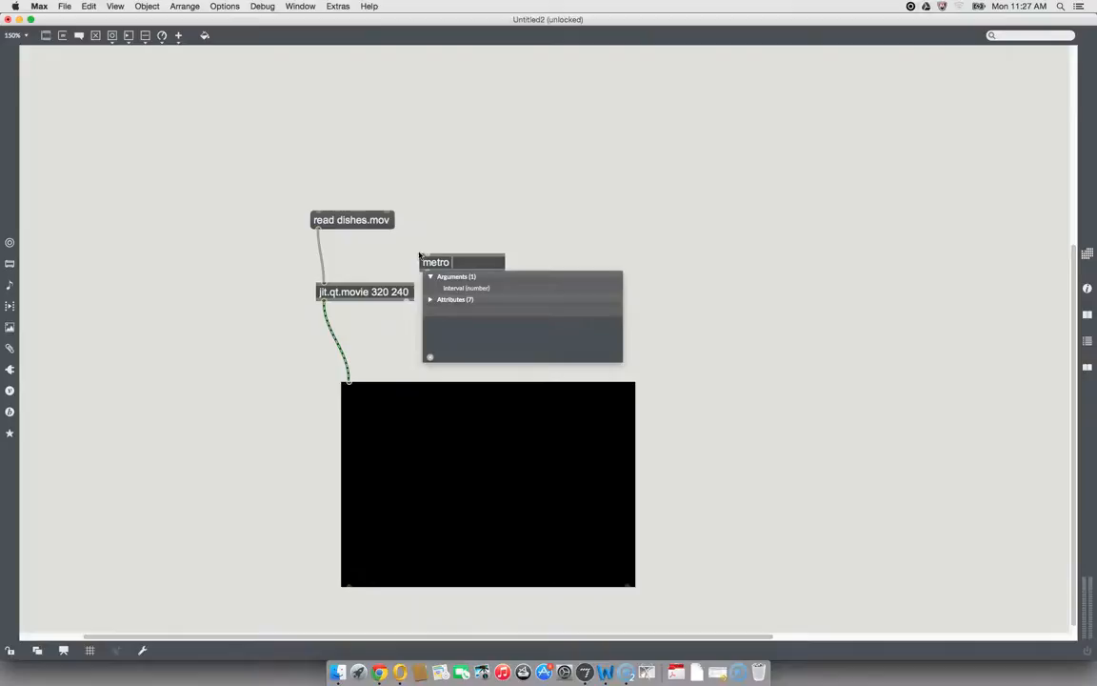
type("40")
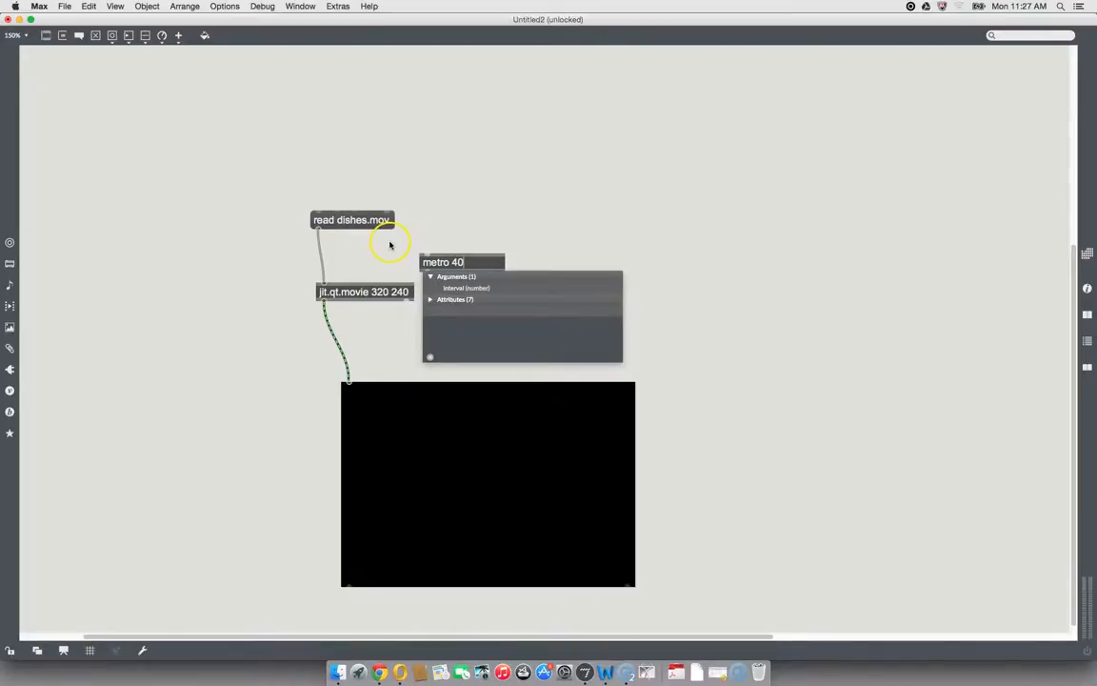
left_click(443, 263)
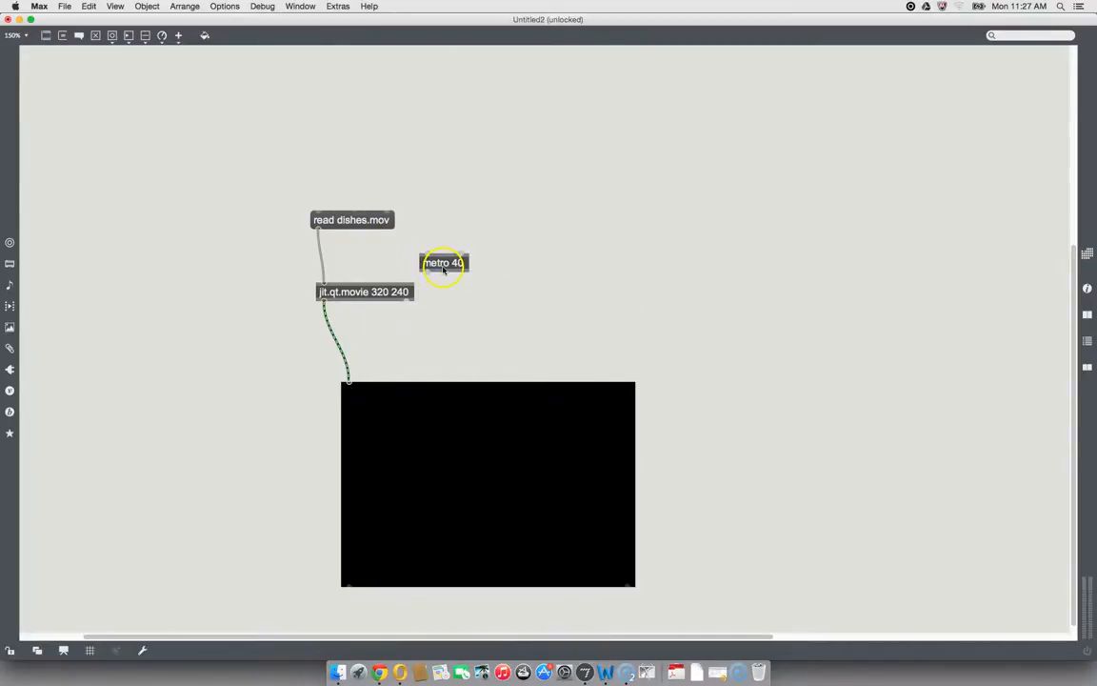
left_click_drag(442, 263, 425, 252)
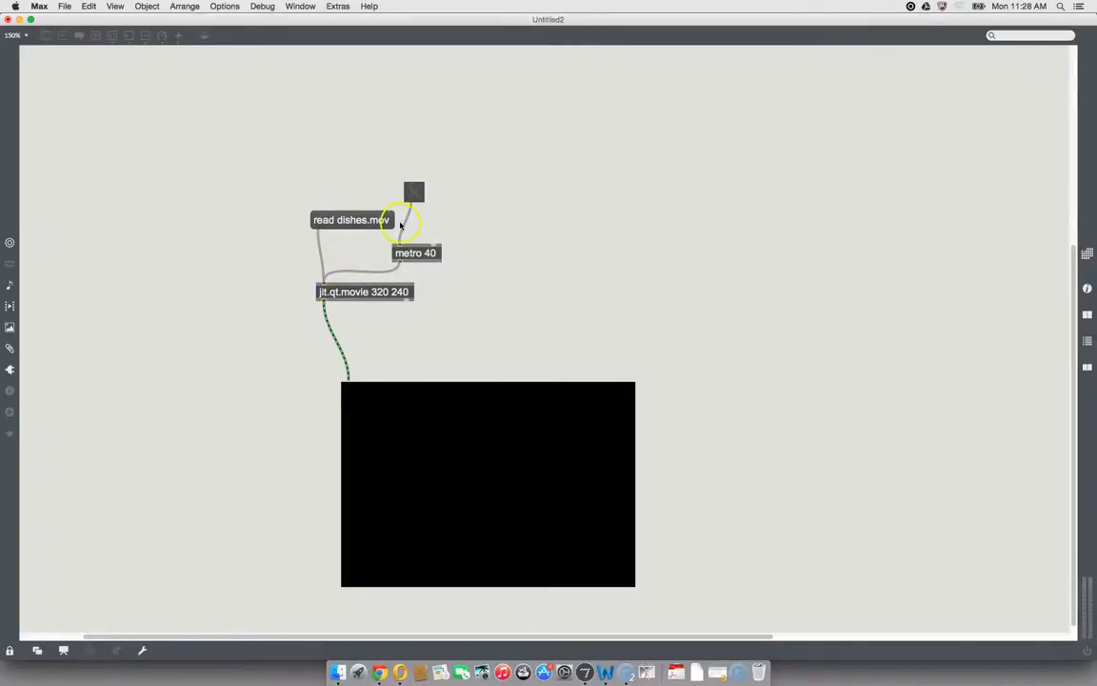
mouse_move(414, 195)
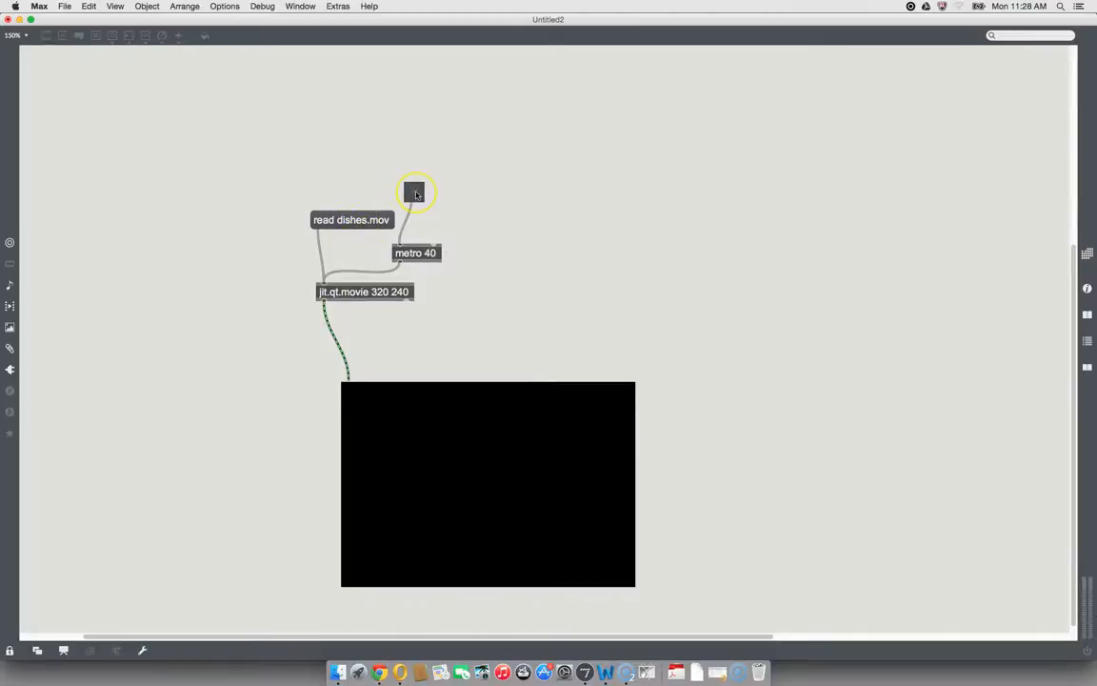
Step: Switch the toggle on so the metro plays dishes.mov in the display
left_click(414, 191)
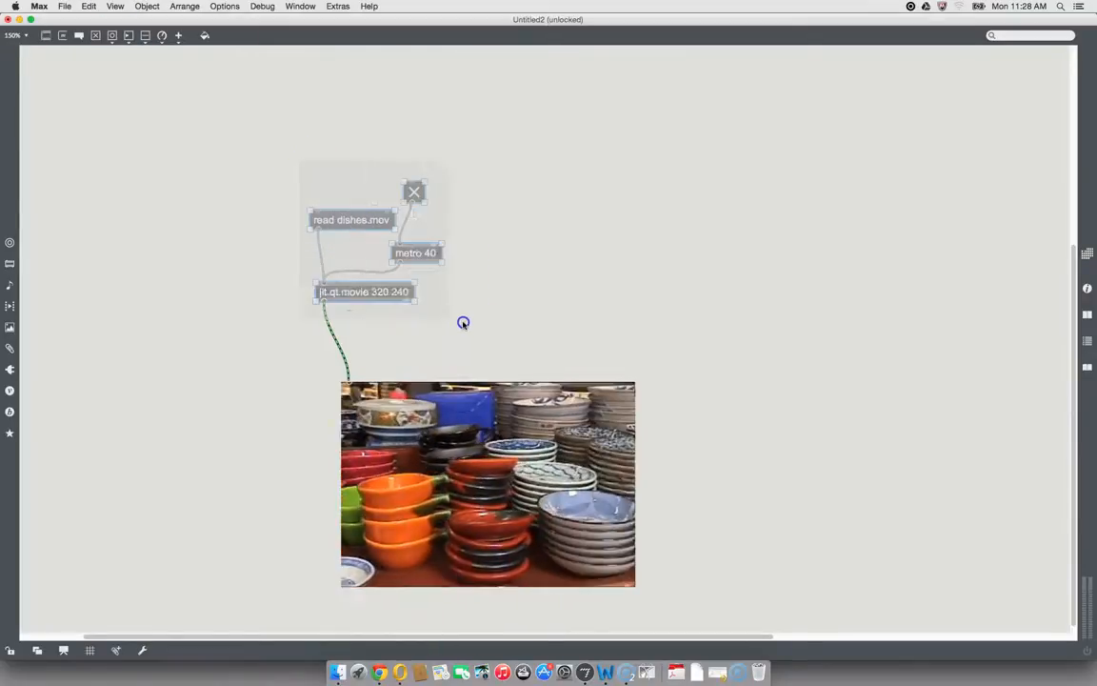
Step: Duplicate the dishes.mov playback chain and open the copied message for editing
left_click_drag(371, 238, 357, 236)
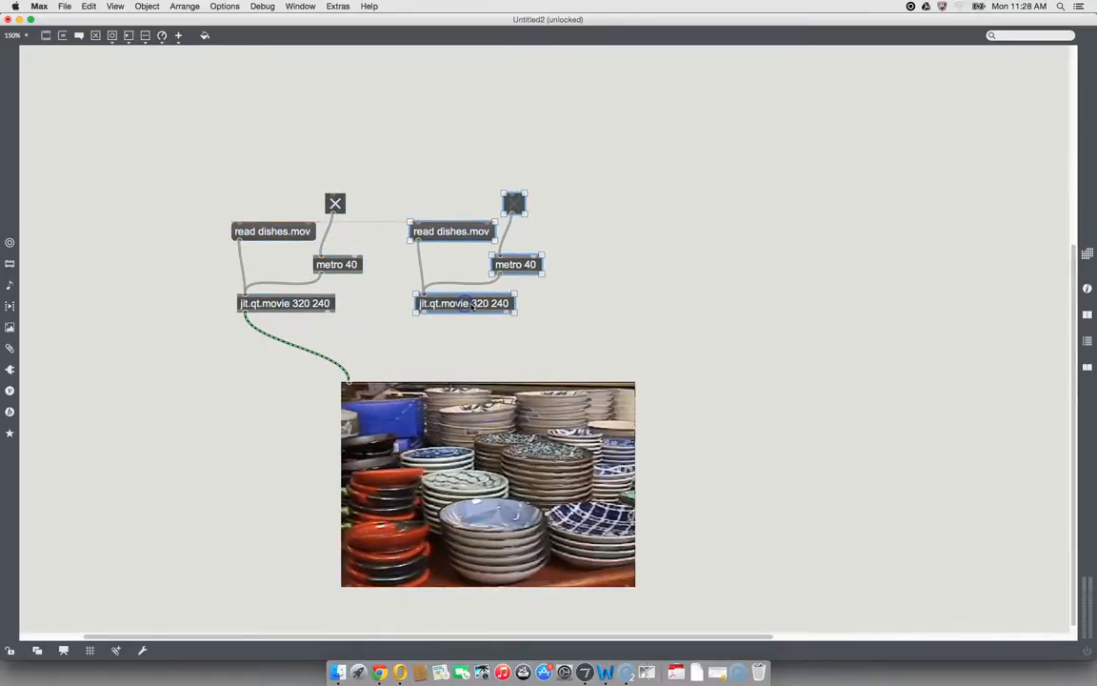
left_click(450, 230)
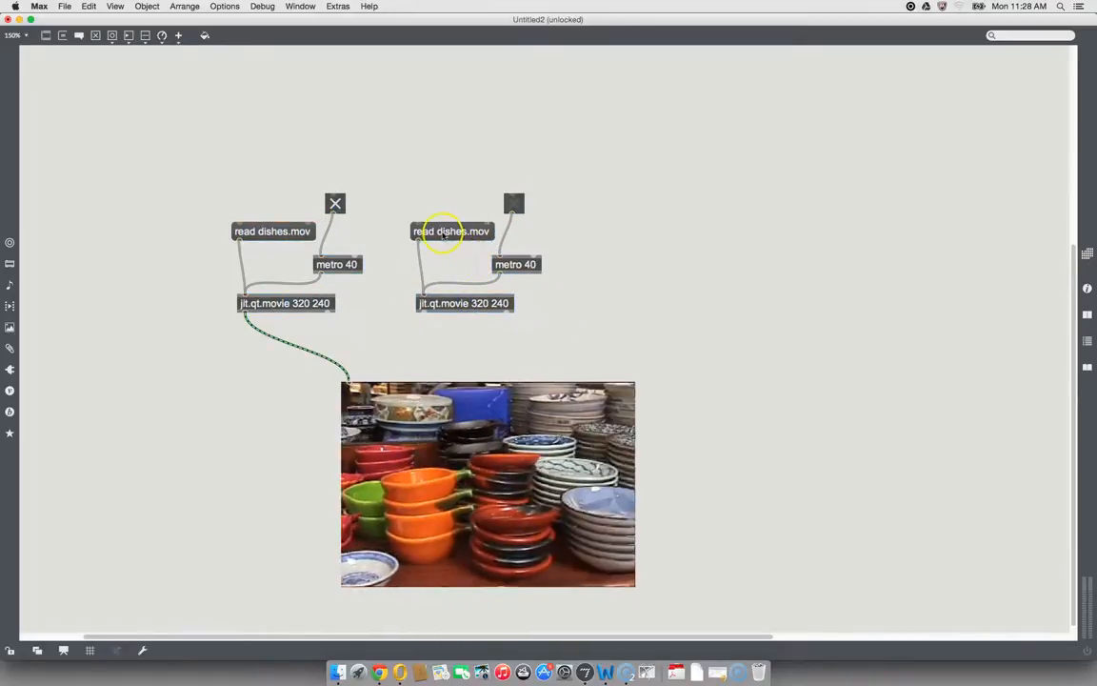
left_click(450, 230)
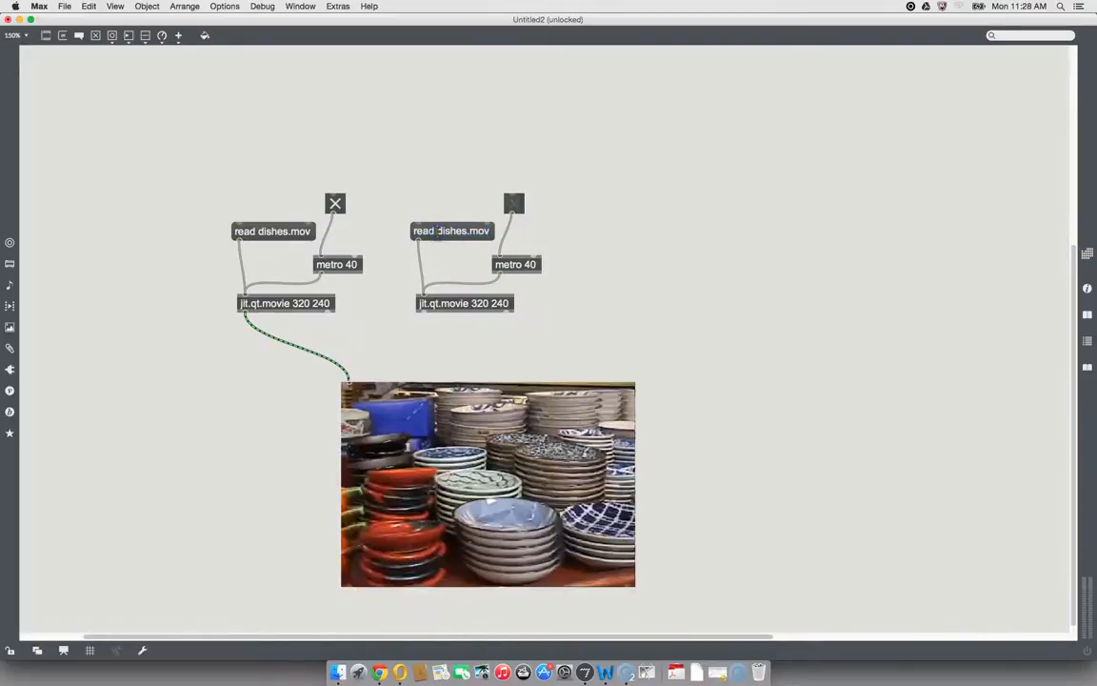
double_click(450, 231)
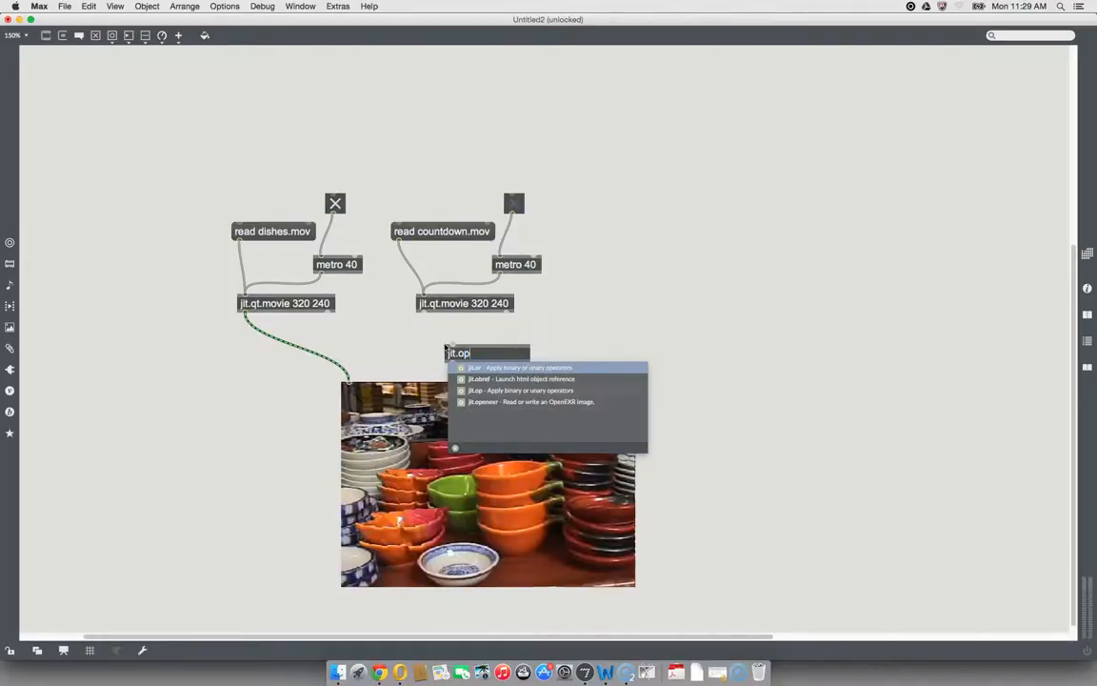
type("s")
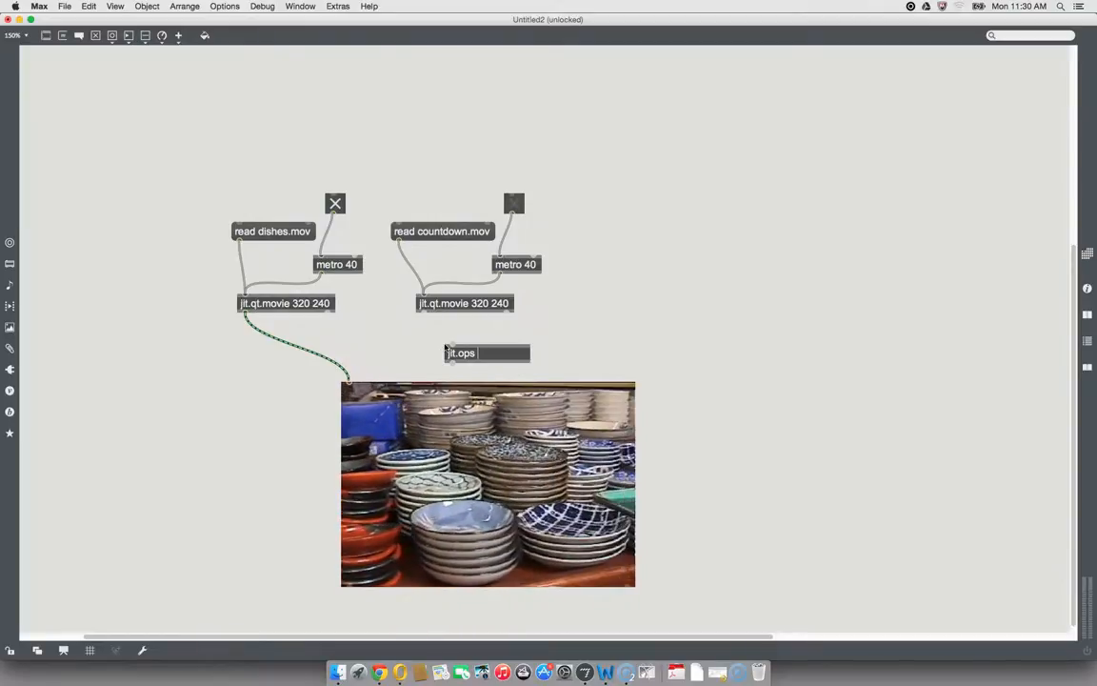
type("@op + + +")
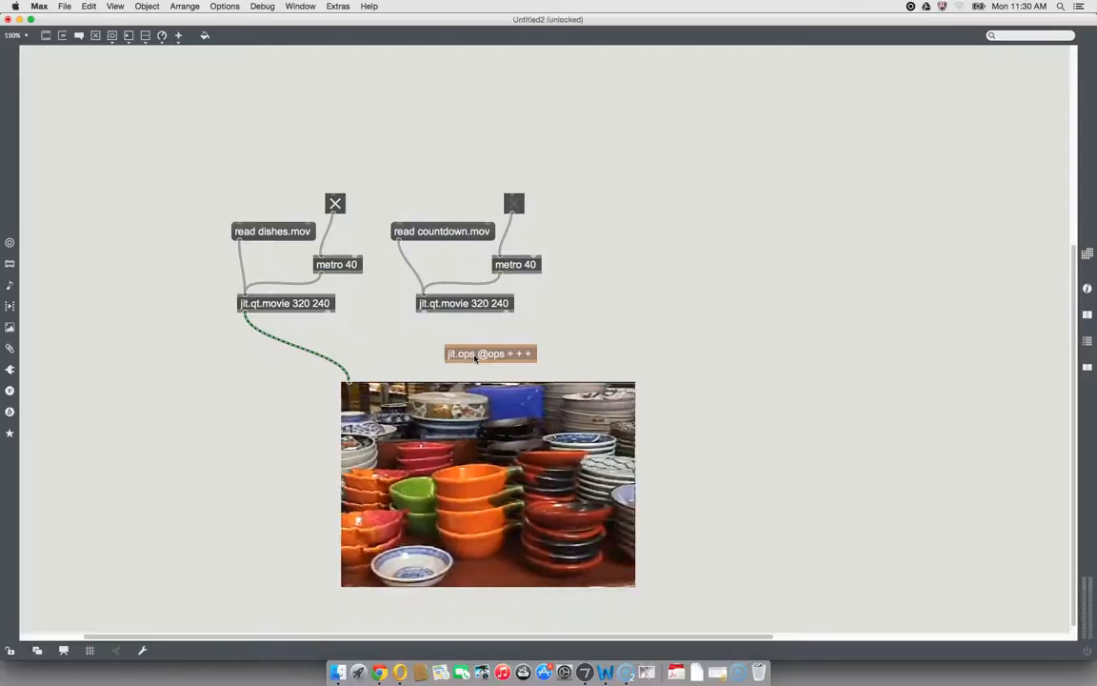
left_click(489, 353)
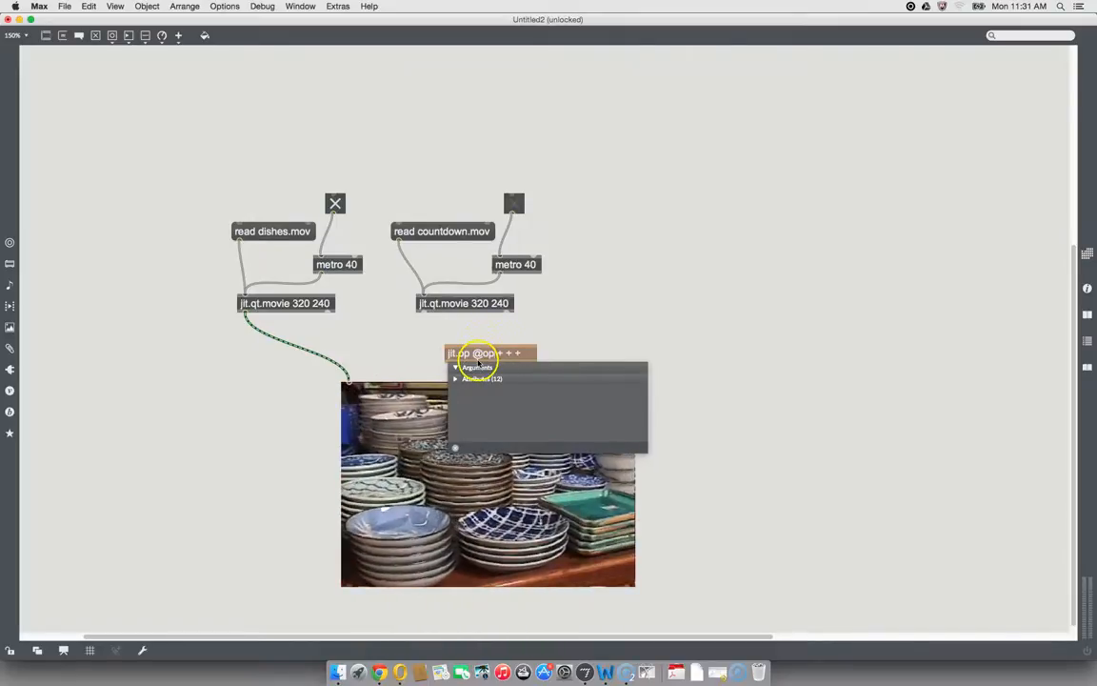
left_click(521, 325)
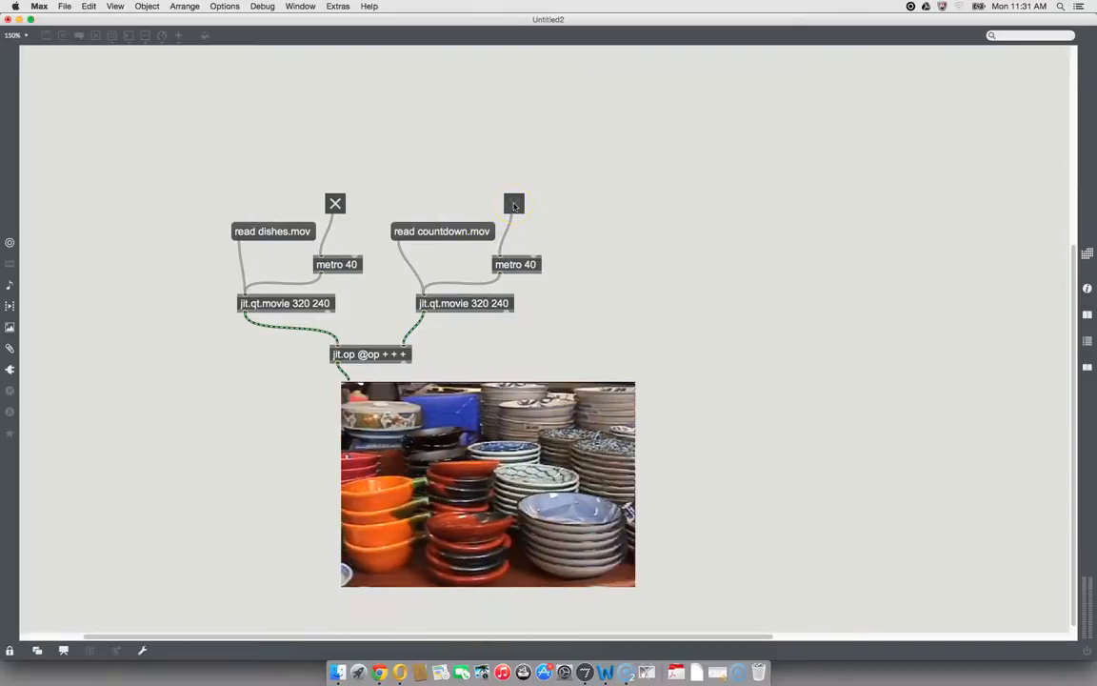
Step: Switch on the second toggle so countdown.mov blends over the dishes video
left_click(514, 203)
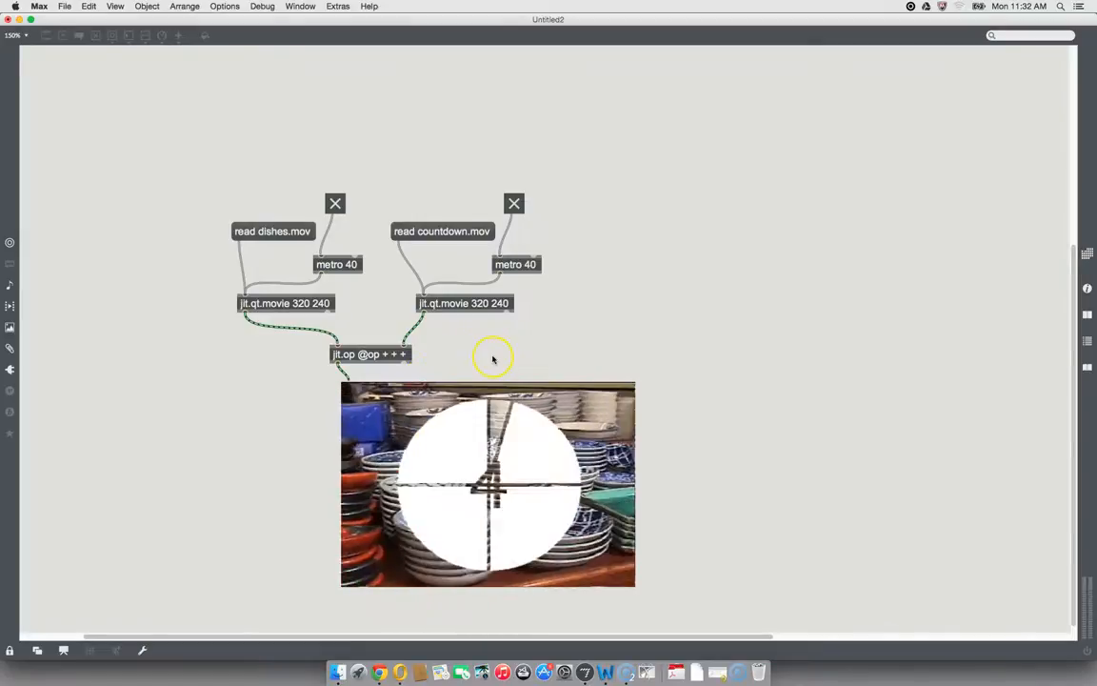
mouse_move(438, 346)
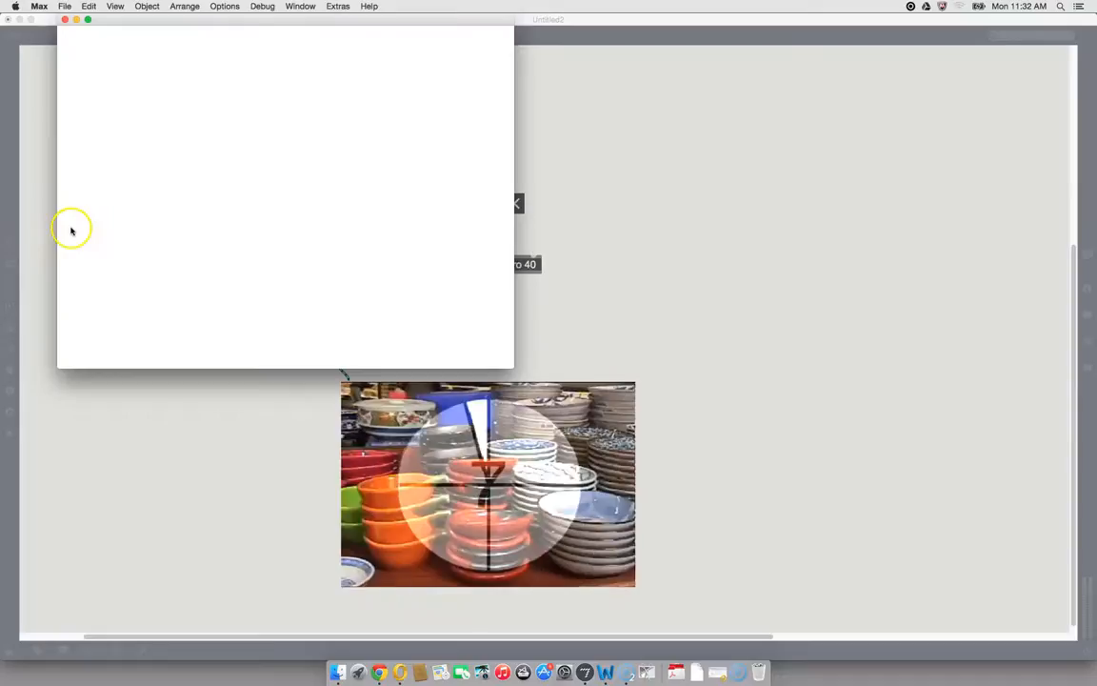
mouse_move(98, 88)
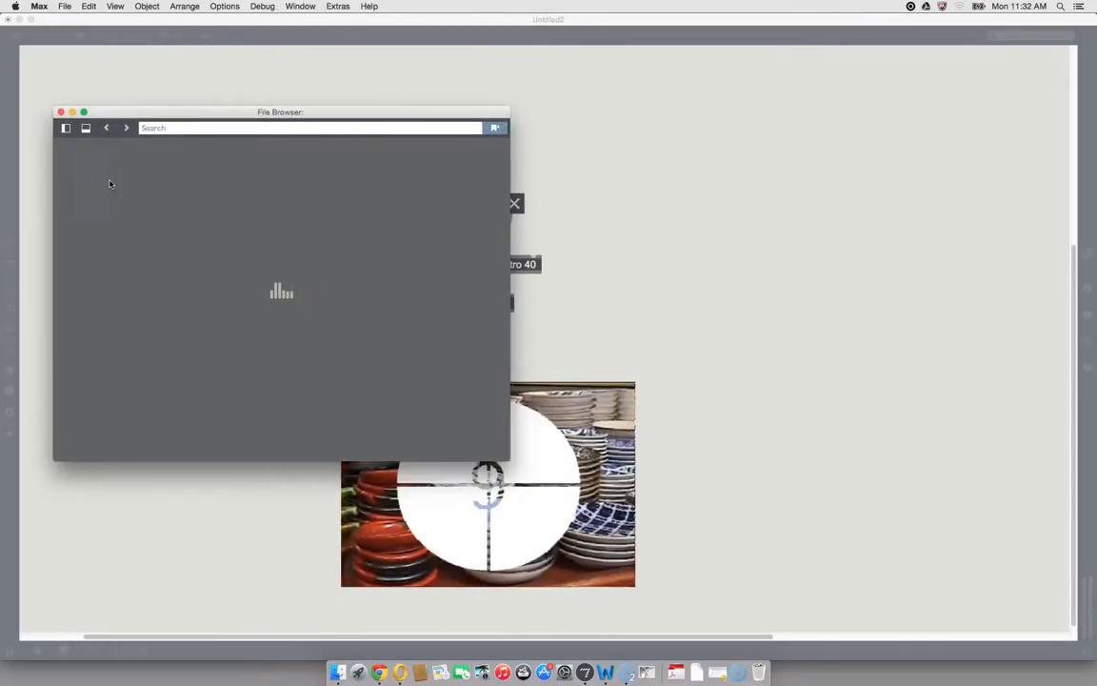
Step: Filter the File Browser Kinds list to show only Video files
left_click(80, 203)
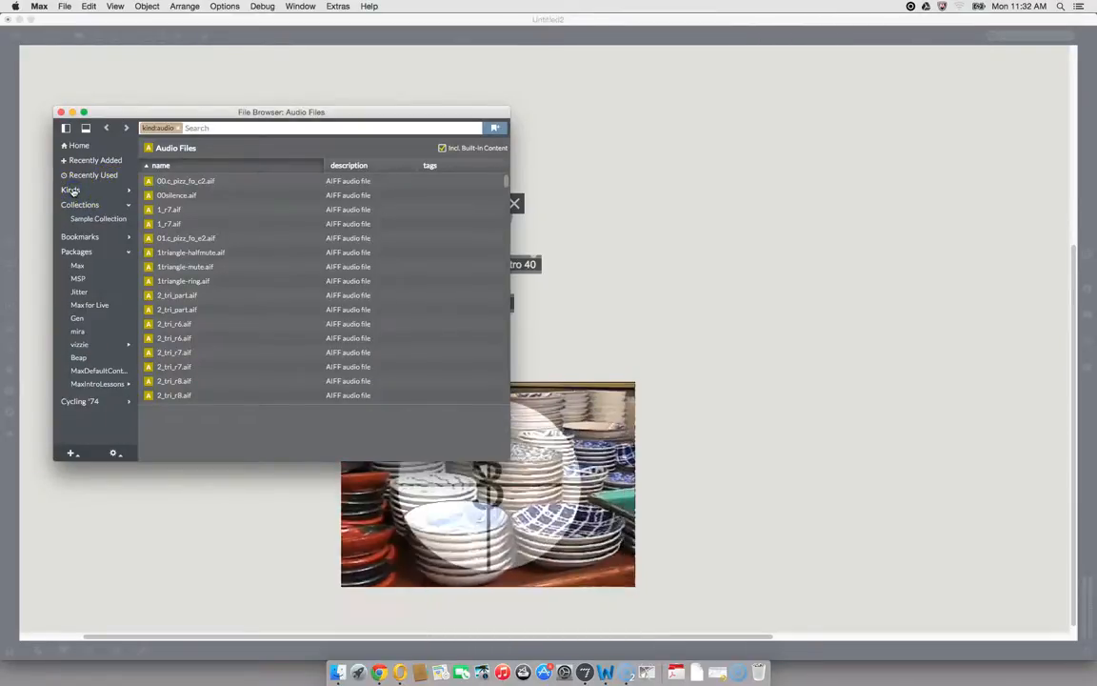
left_click(71, 189)
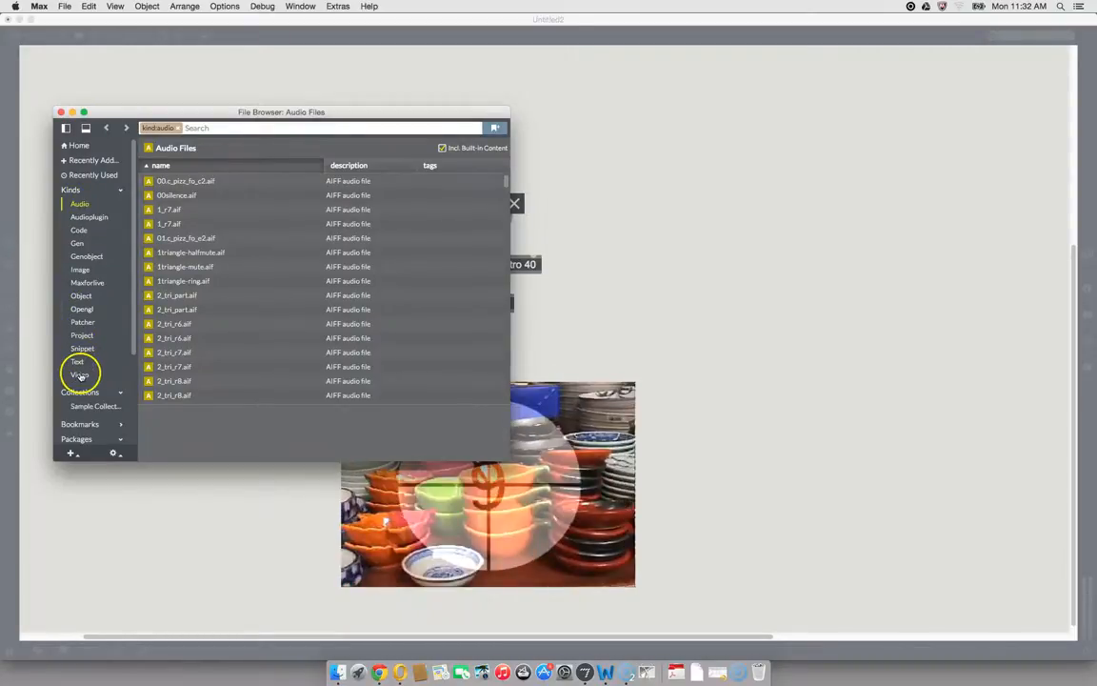
left_click(79, 374)
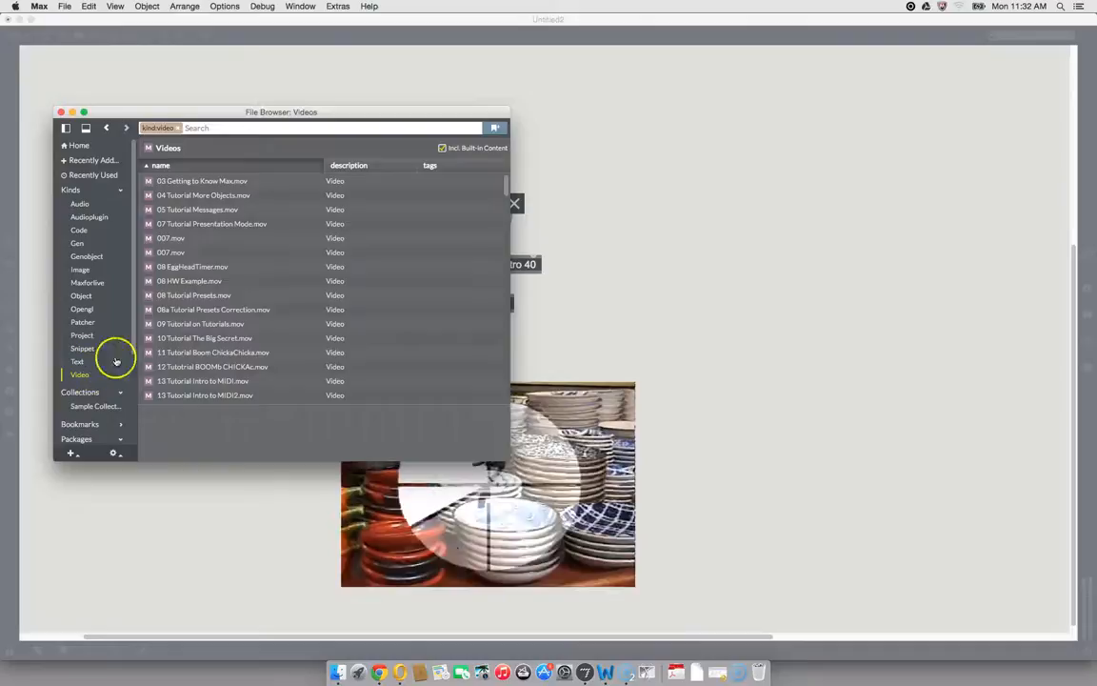
Step: Scroll down the video list to locate and select dozer.mov
scroll("down", 3)
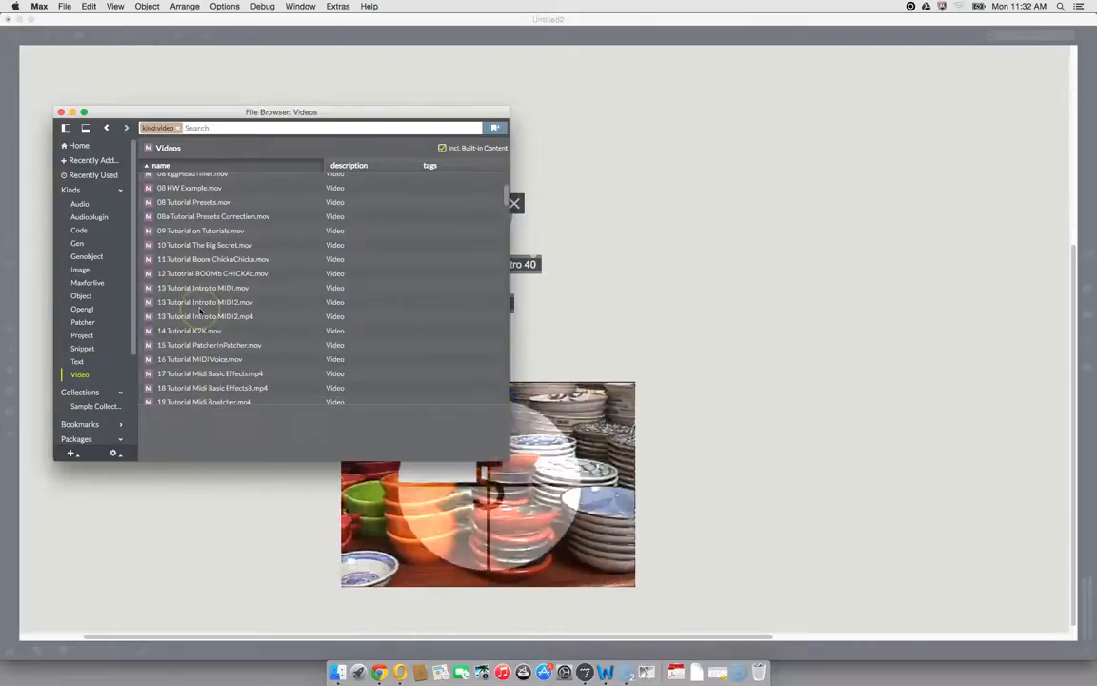
scroll("down", 3)
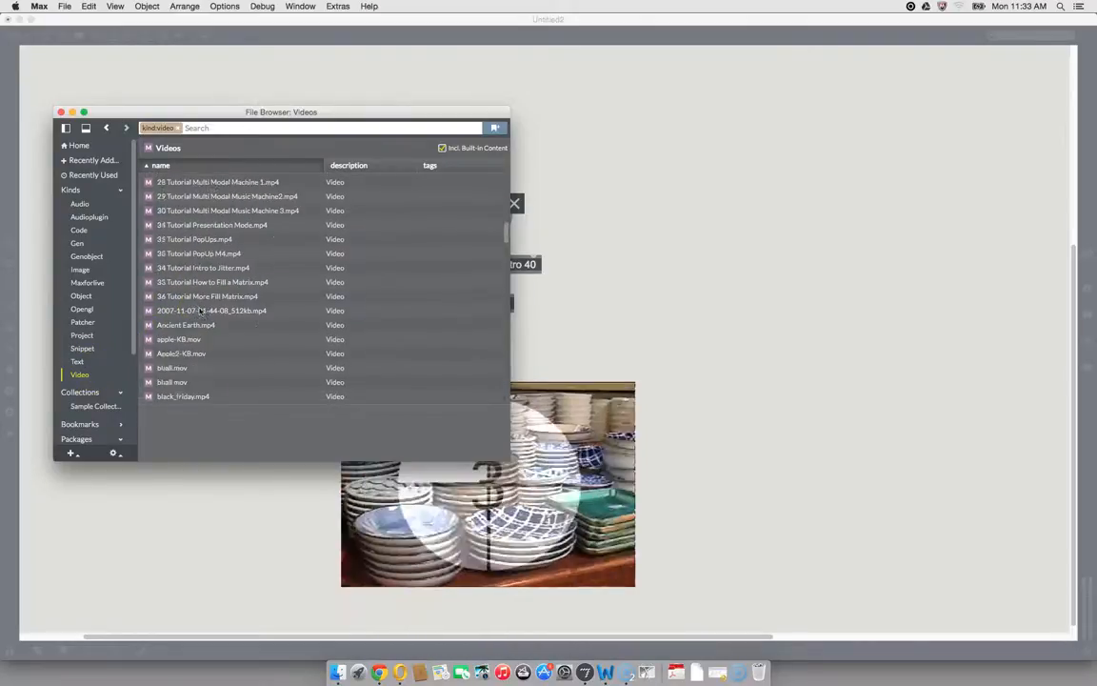
scroll("down", 3)
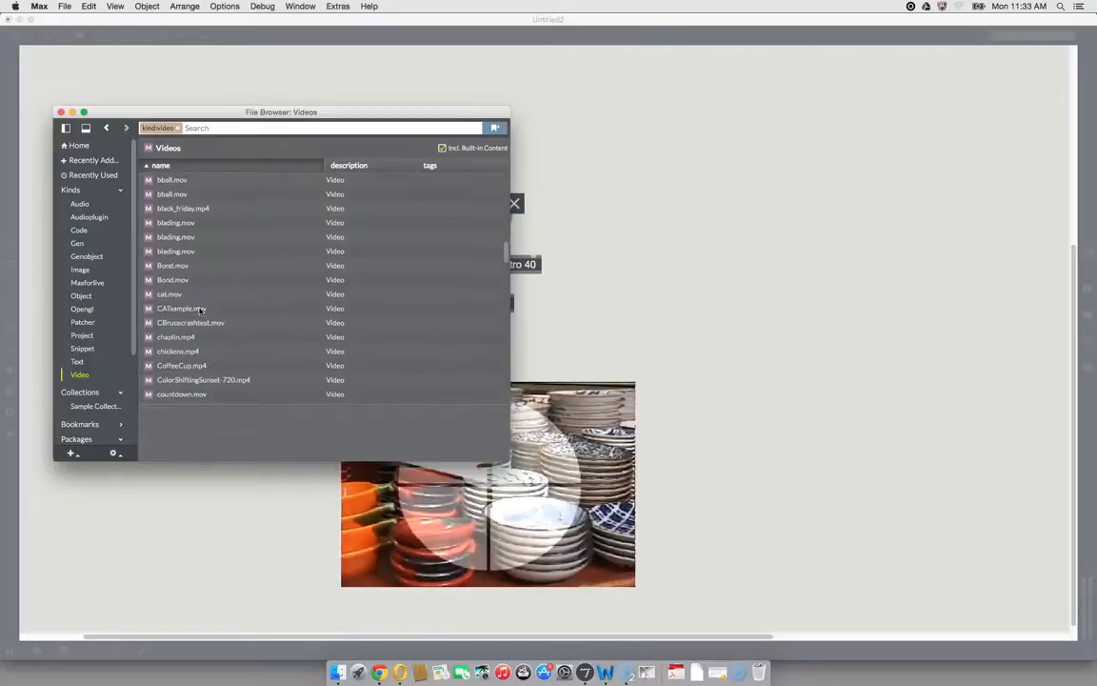
scroll("down", 3)
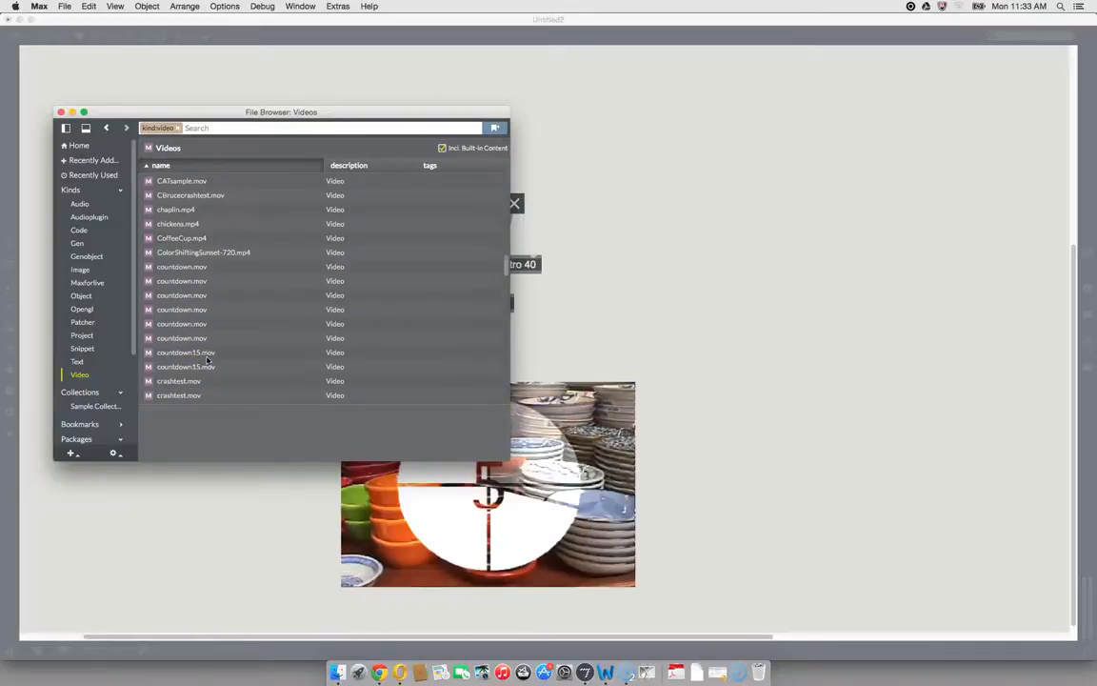
scroll("down", 3)
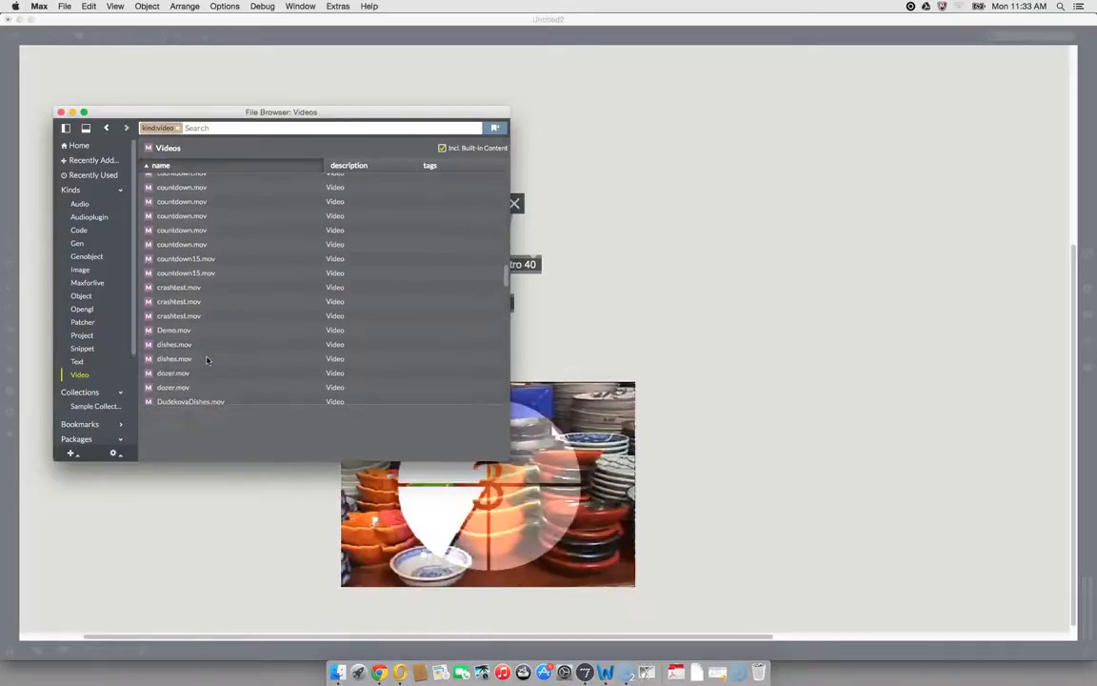
scroll("down", 3)
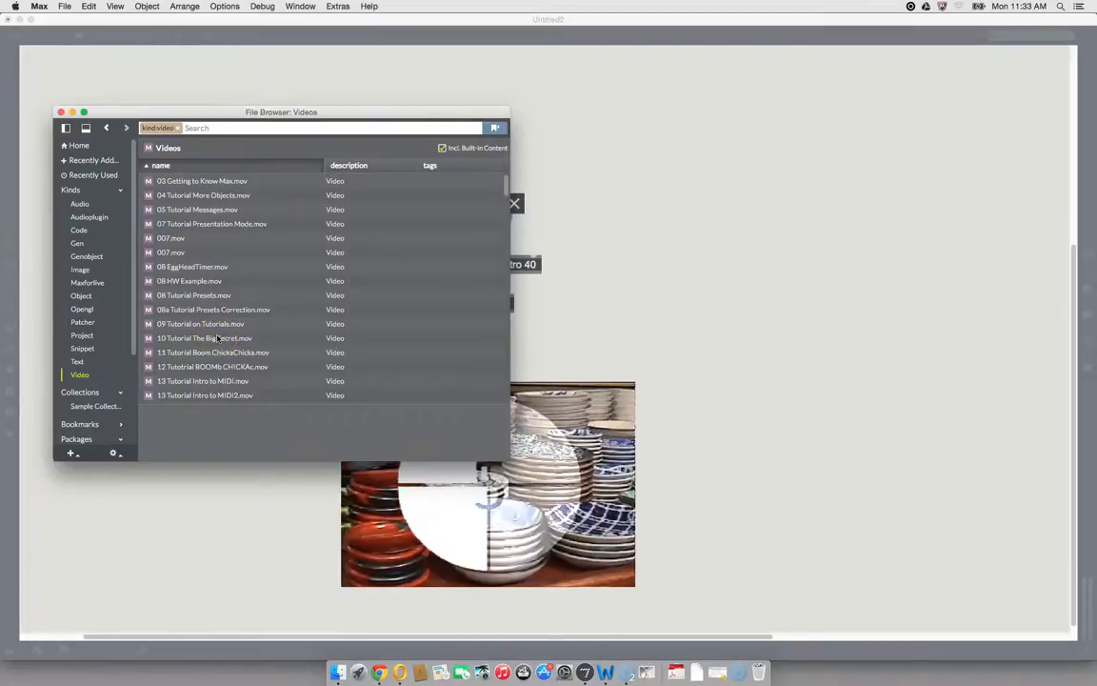
scroll("down", 3)
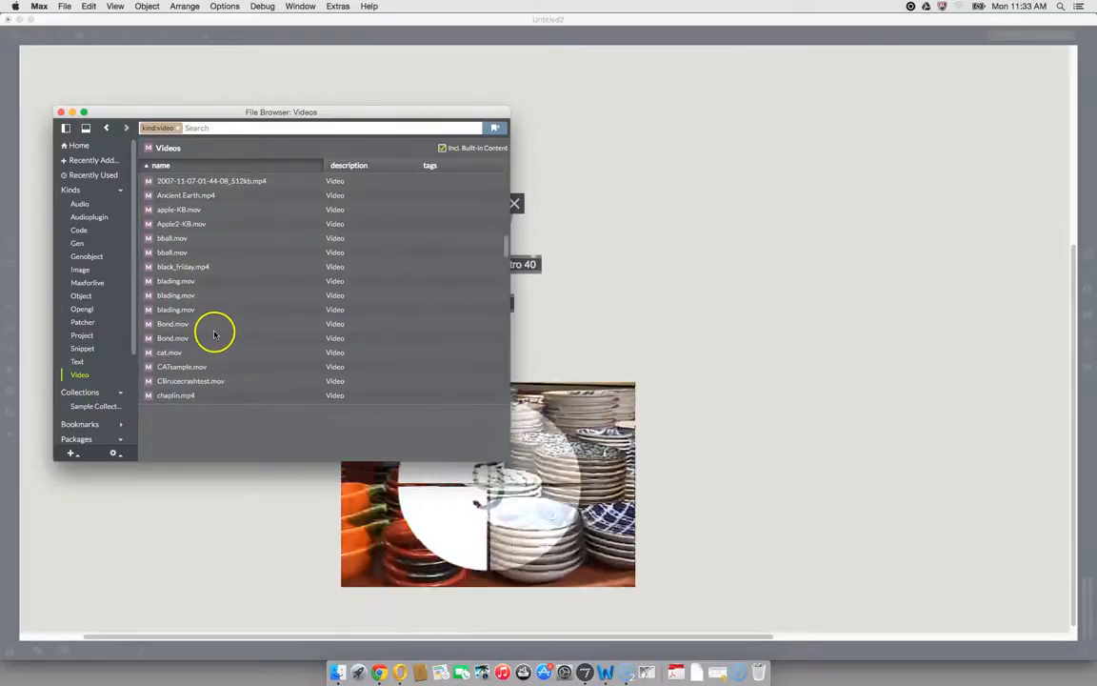
mouse_move(210, 300)
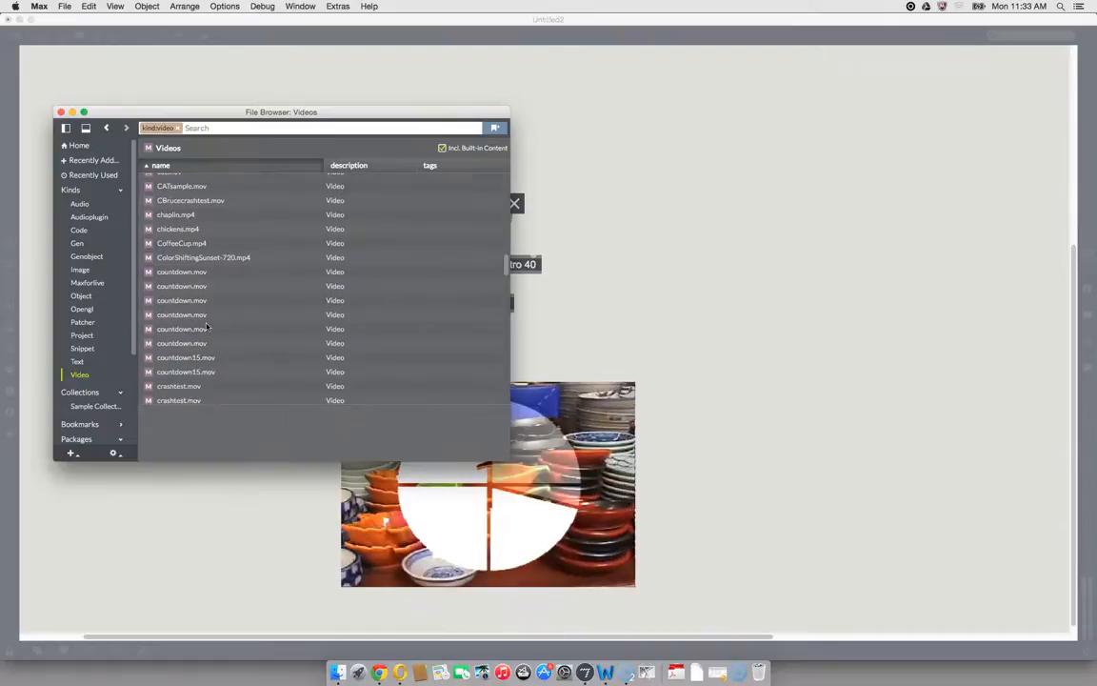
scroll("down", 3)
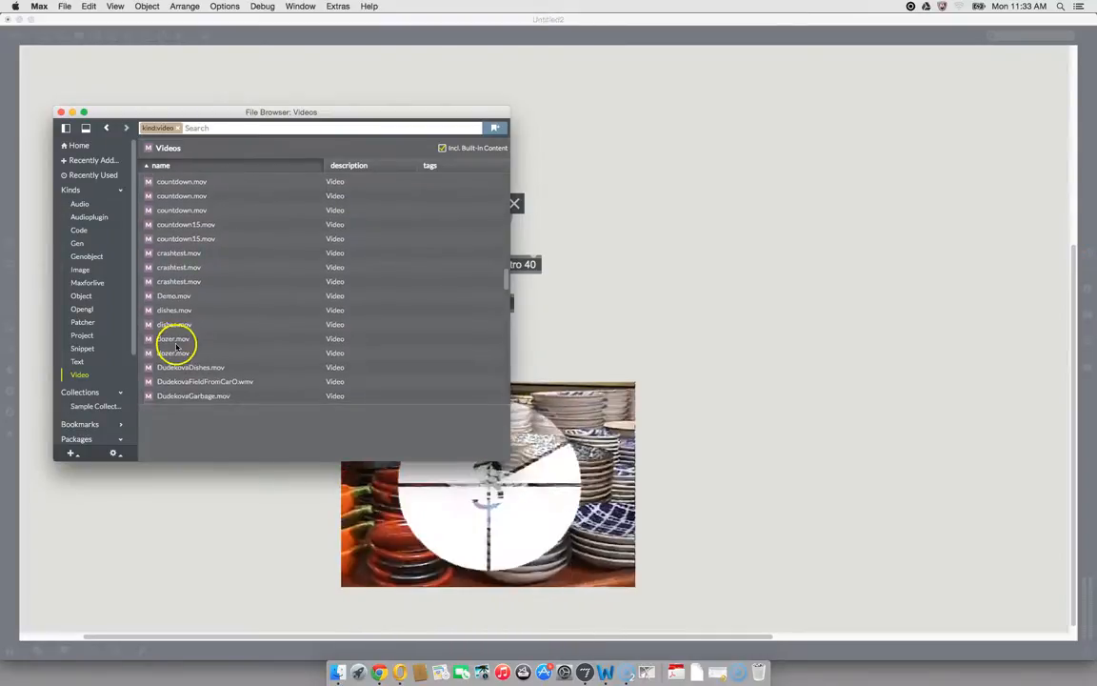
left_click(175, 339)
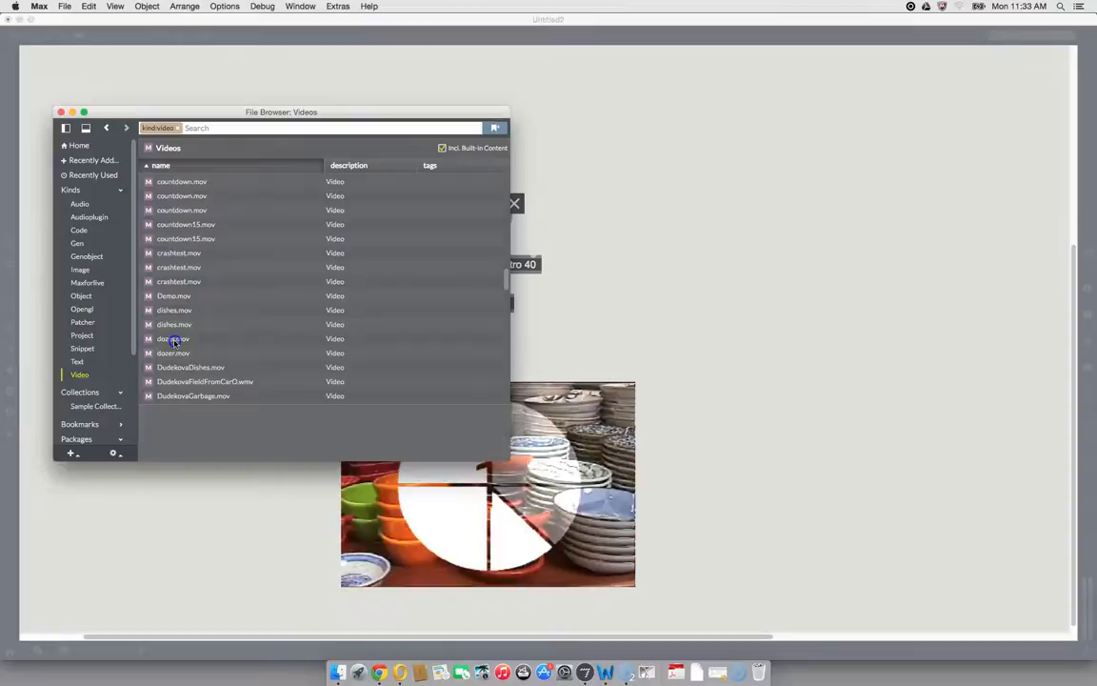
left_click(173, 338)
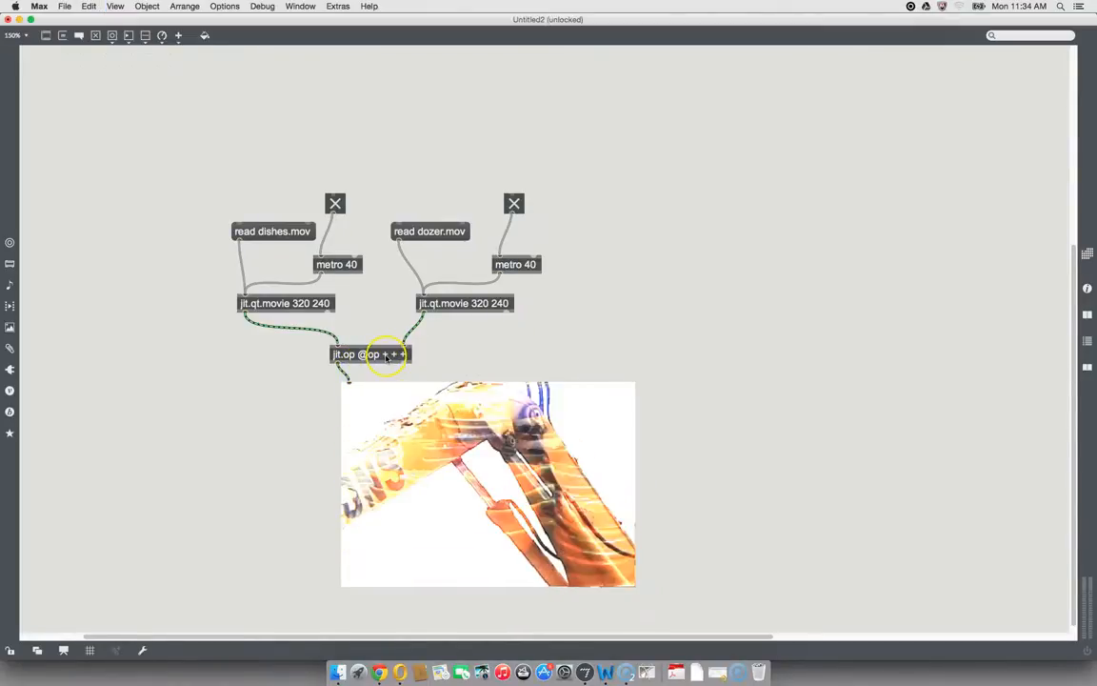
Step: Retype the jit.op operators as "* * *" to multiply both movies on every channel
left_click(370, 353)
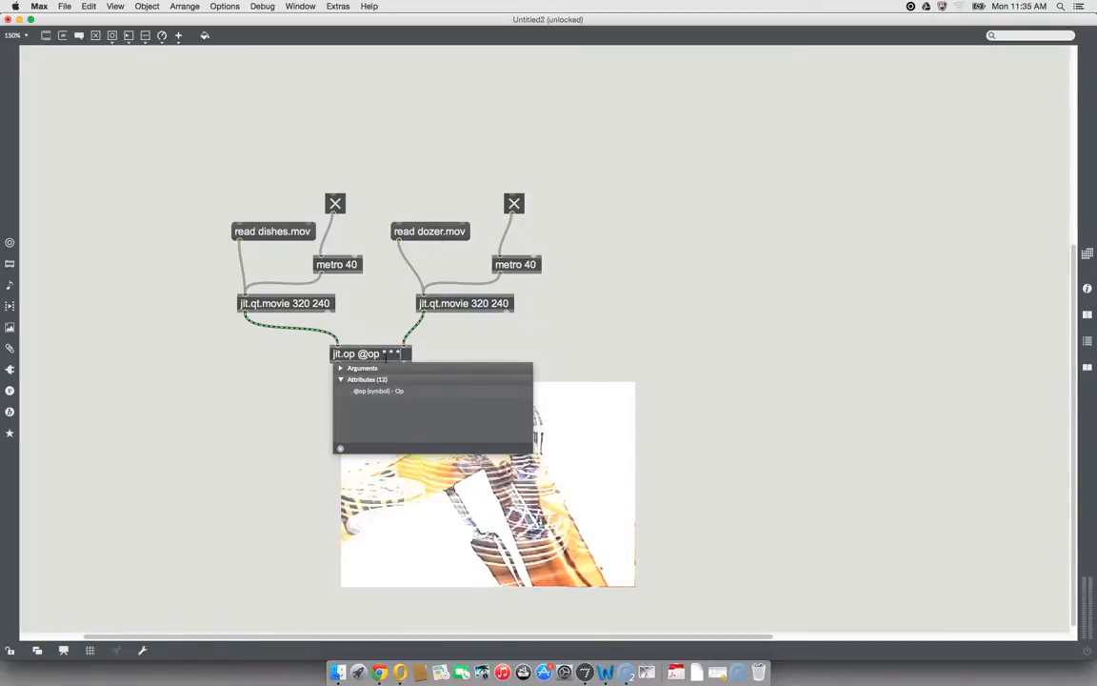
left_click(448, 343)
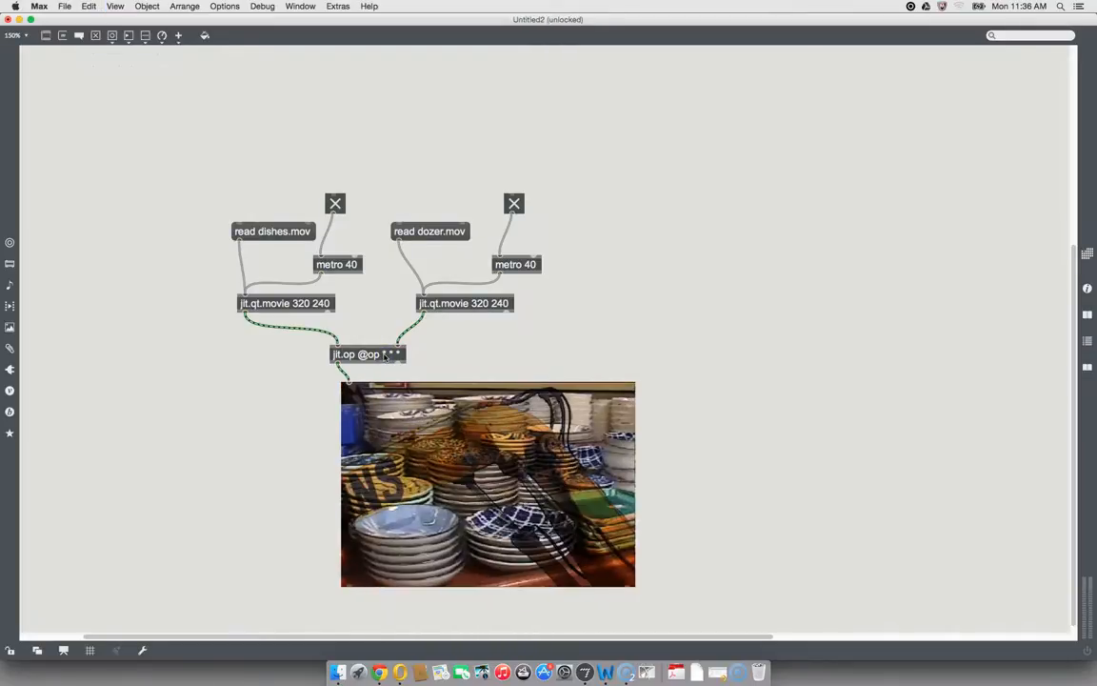
left_click(366, 354)
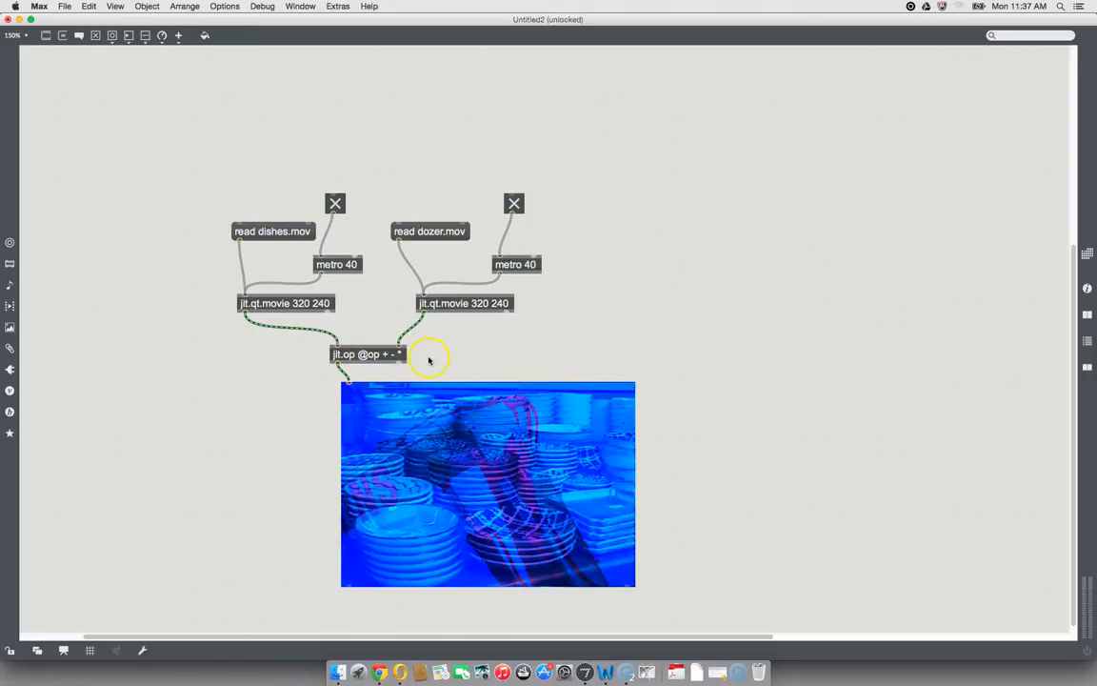
mouse_move(481, 359)
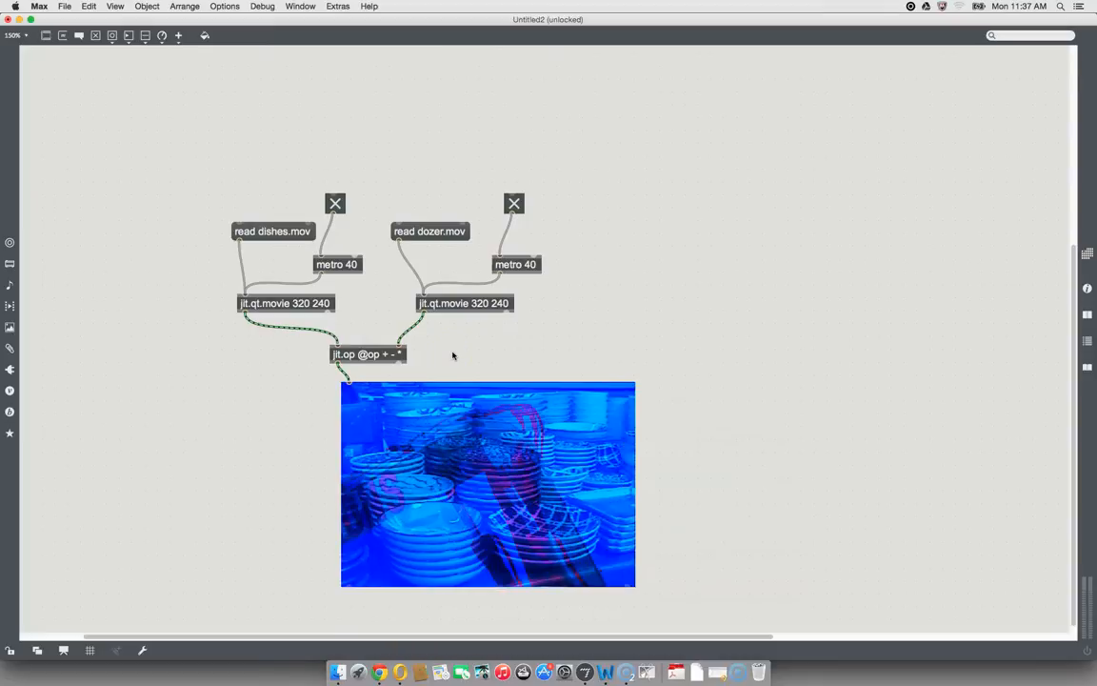
mouse_move(549, 348)
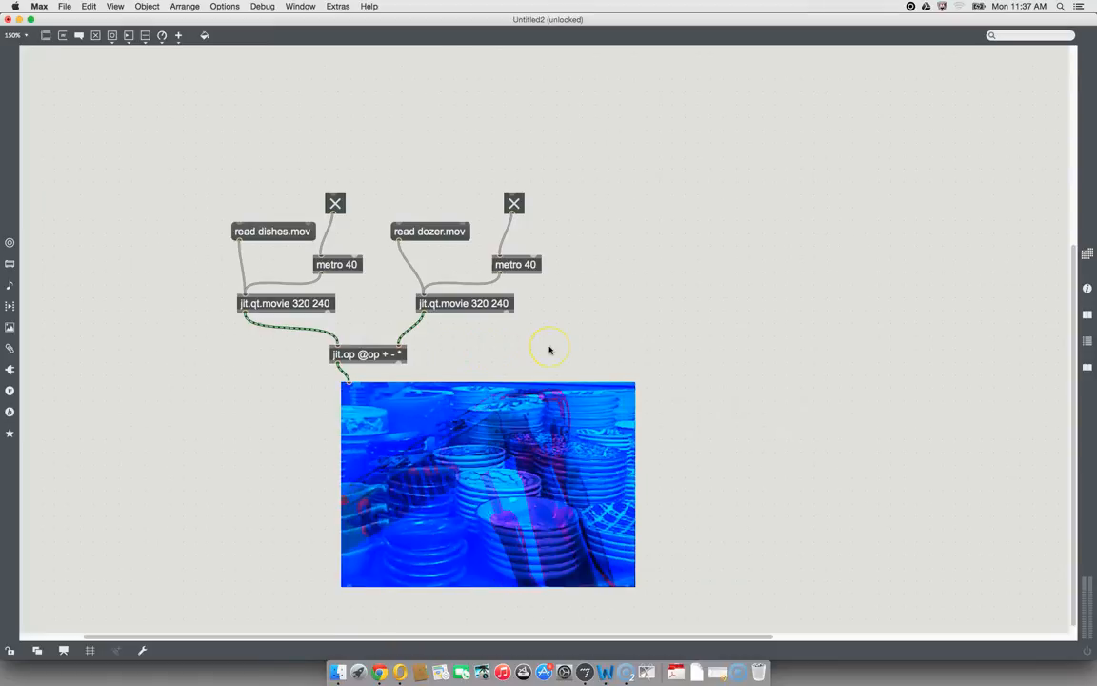